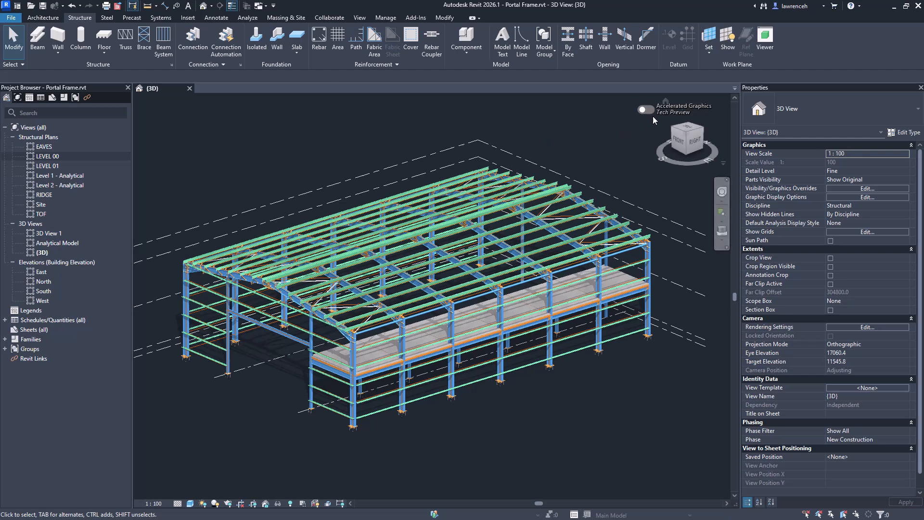
Switch on the Accelerated Graphics Tech Preview toggle in the portal frame 3D view.
{"action": "left_click", "coordinate": [644, 110]}
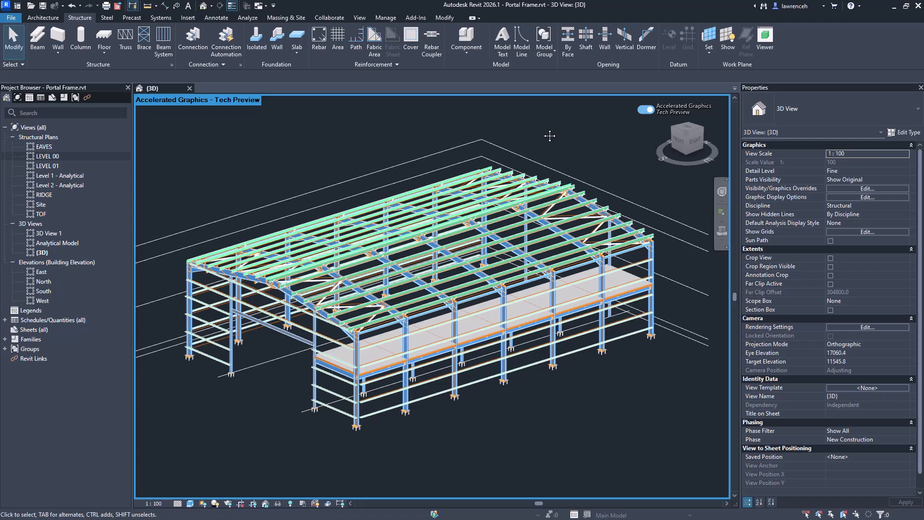
{"action": "mouse_move", "coordinate": [498, 190]}
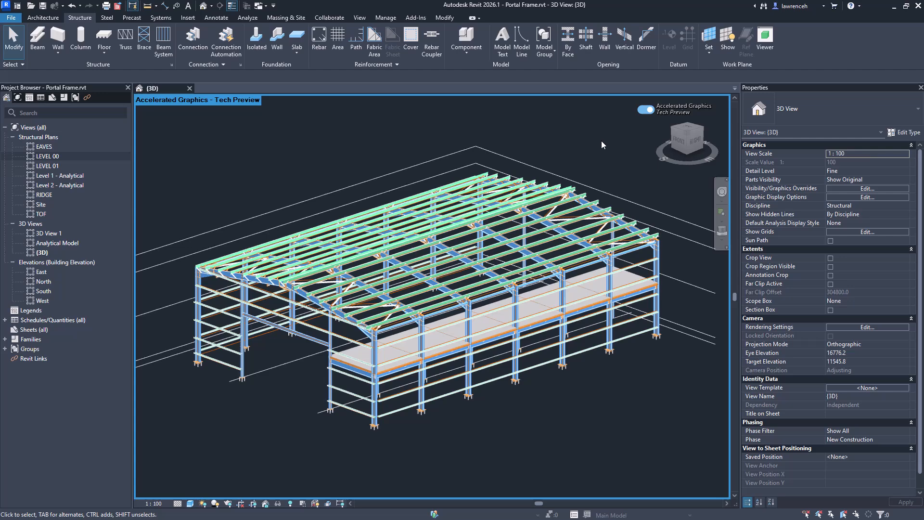
{"action": "mouse_move", "coordinate": [162, 156]}
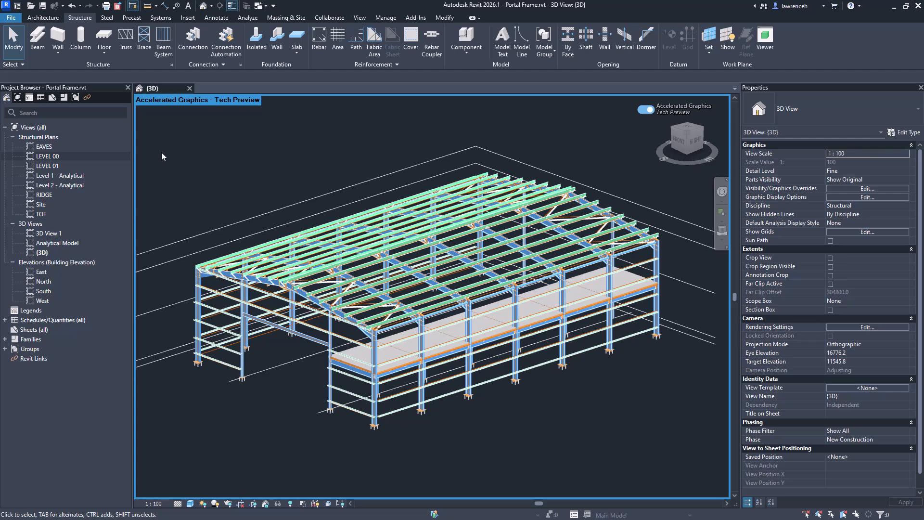
{"action": "left_click", "coordinate": [47, 156]}
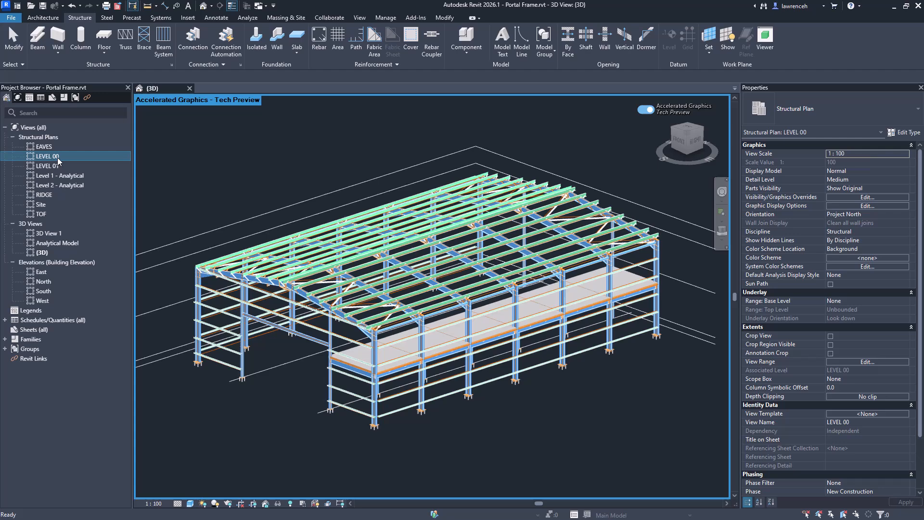
{"action": "mouse_move", "coordinate": [51, 167]}
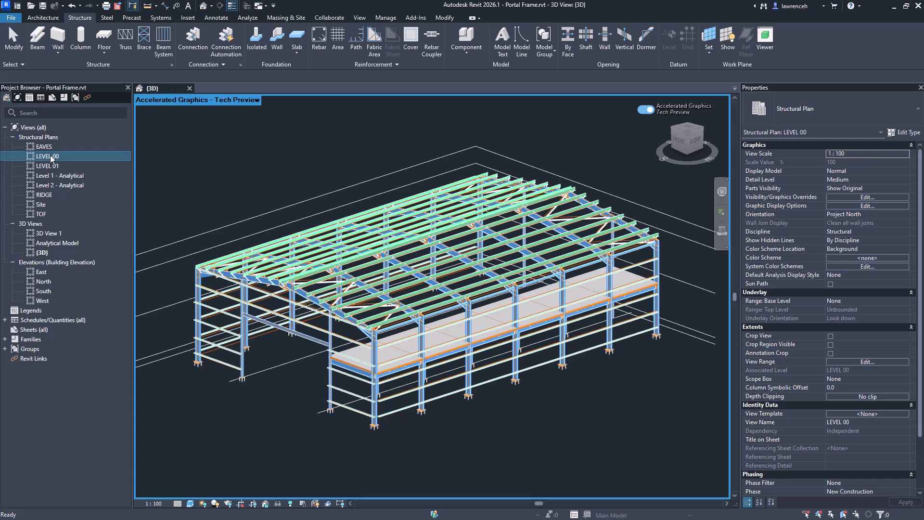
{"action": "double_click", "coordinate": [47, 156]}
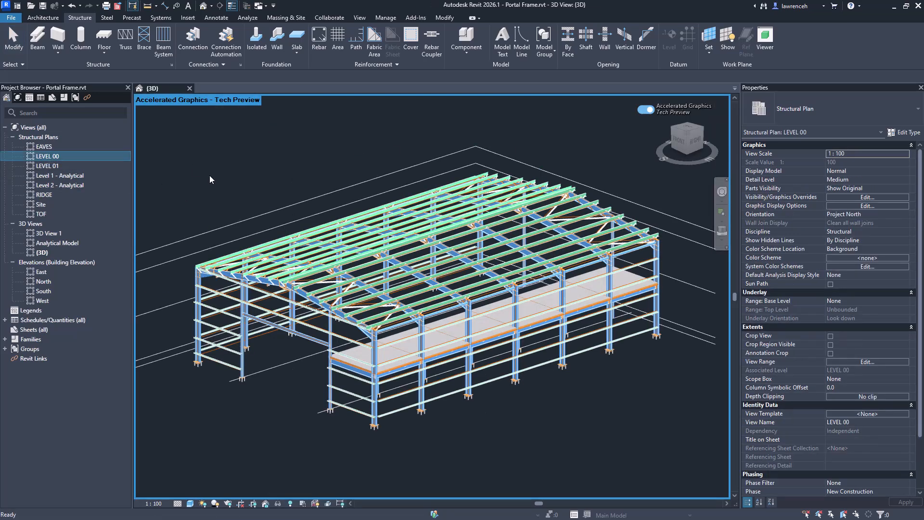
{"action": "left_click", "coordinate": [47, 156]}
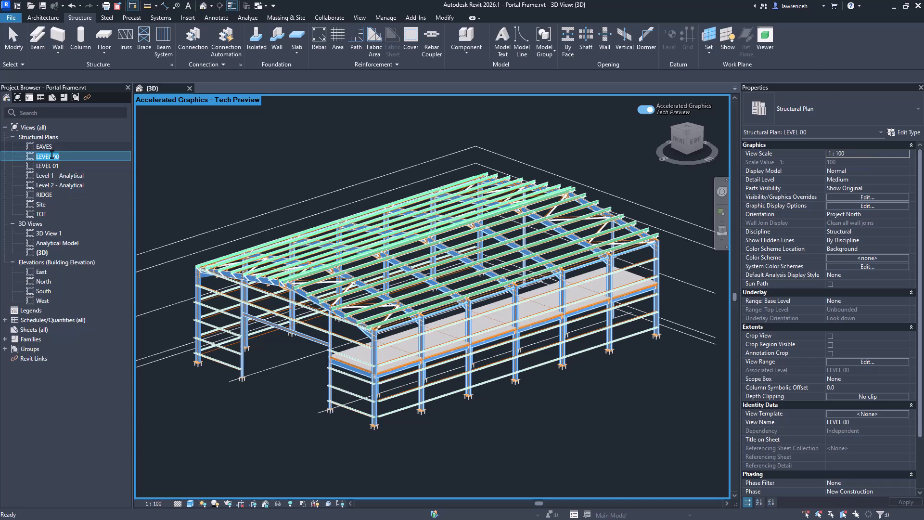
{"action": "left_click", "coordinate": [46, 165]}
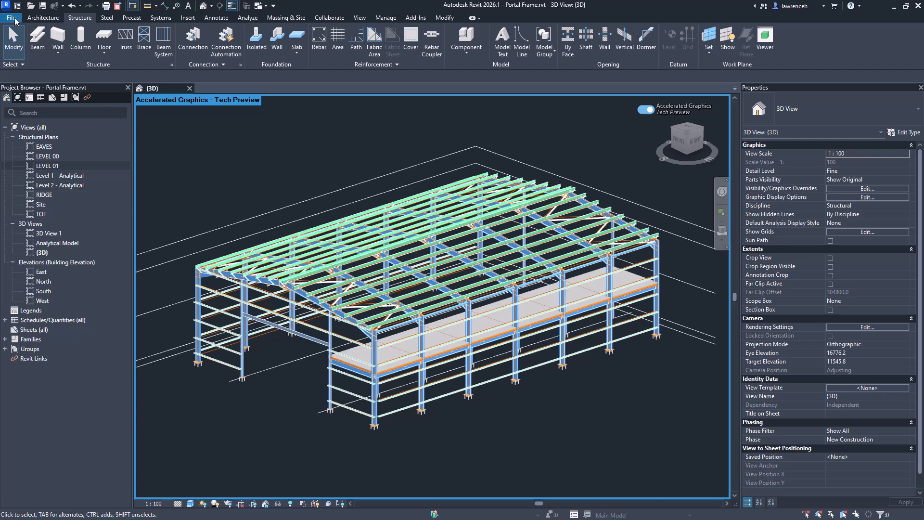
In Options > User Interface, set Project Browser slow double-click to Do Nothing.
{"action": "left_click", "coordinate": [12, 18]}
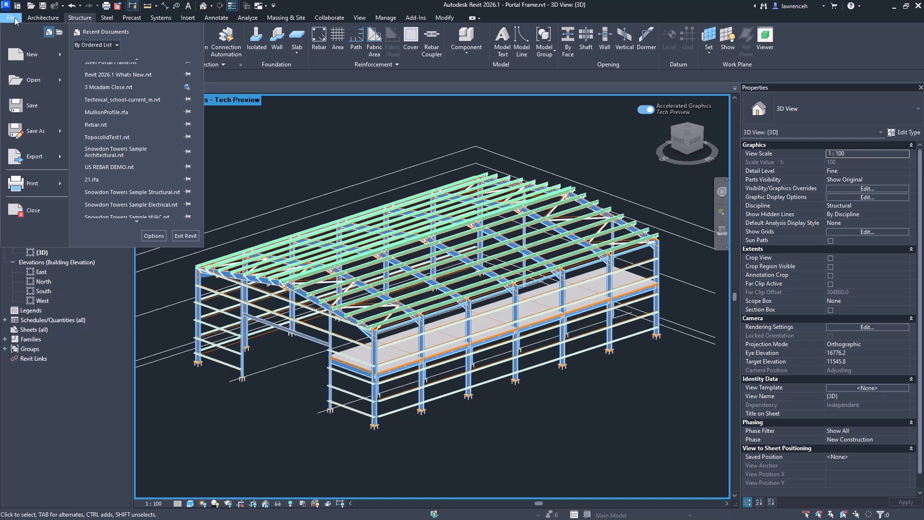
{"action": "left_click", "coordinate": [11, 17]}
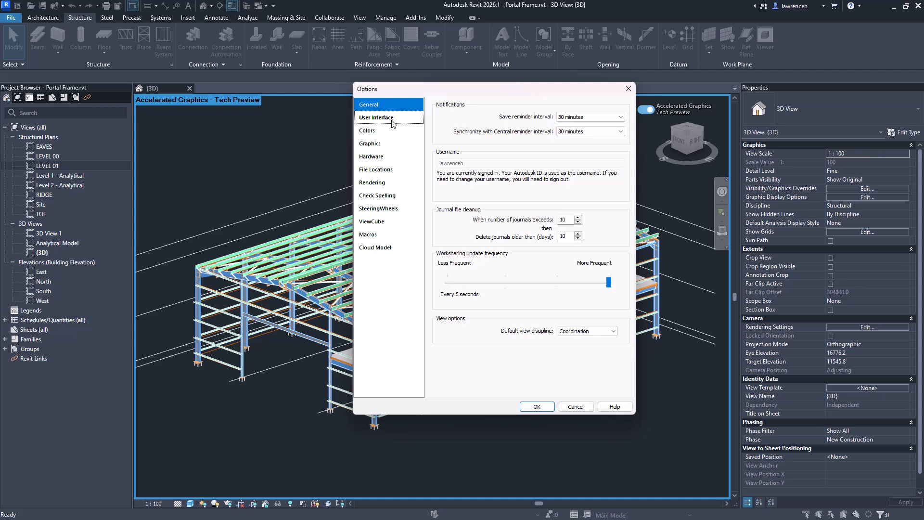
{"action": "left_click", "coordinate": [376, 117]}
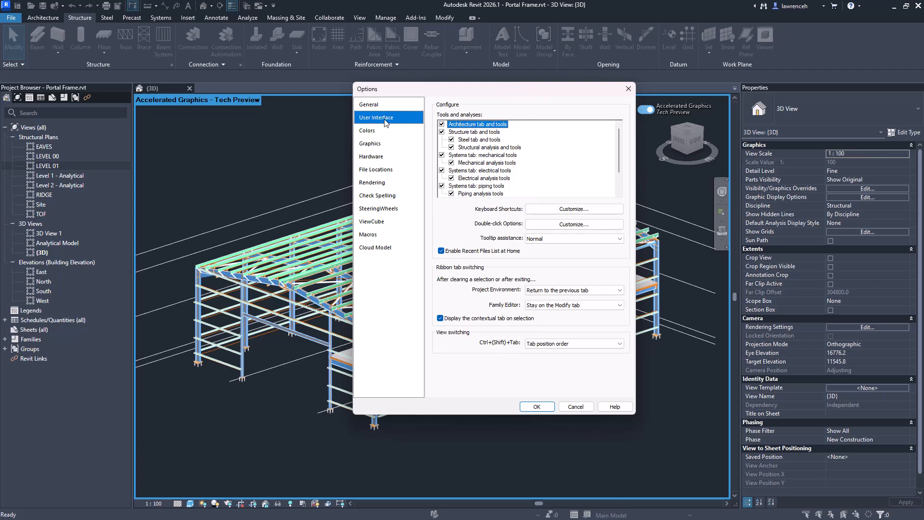
{"action": "mouse_move", "coordinate": [512, 226]}
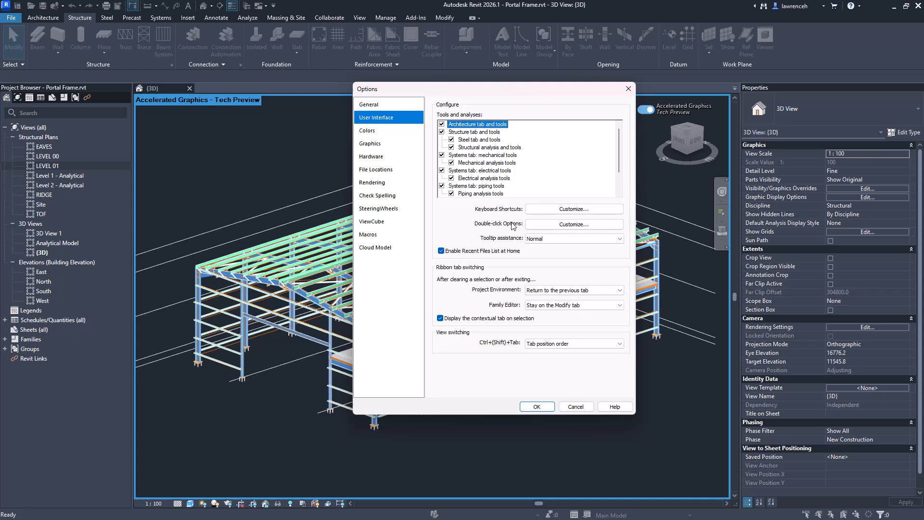
{"action": "left_click", "coordinate": [572, 224]}
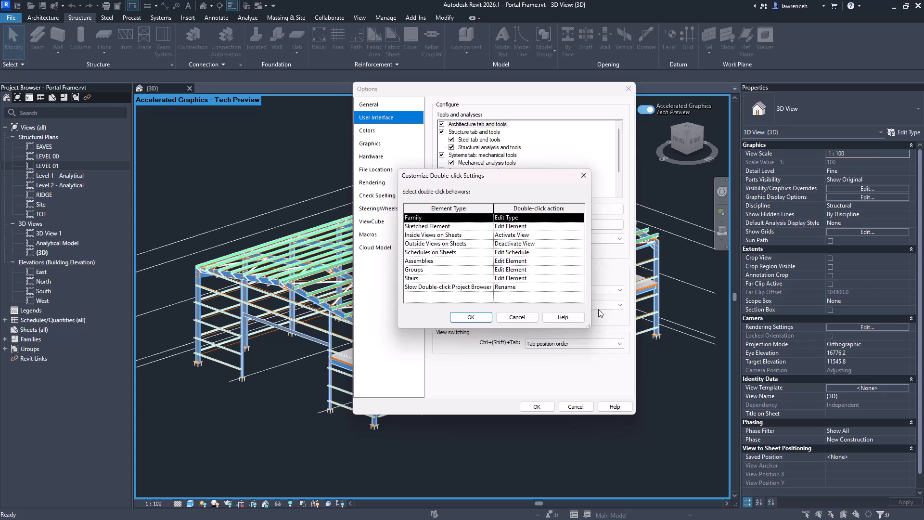
{"action": "left_click", "coordinate": [447, 286]}
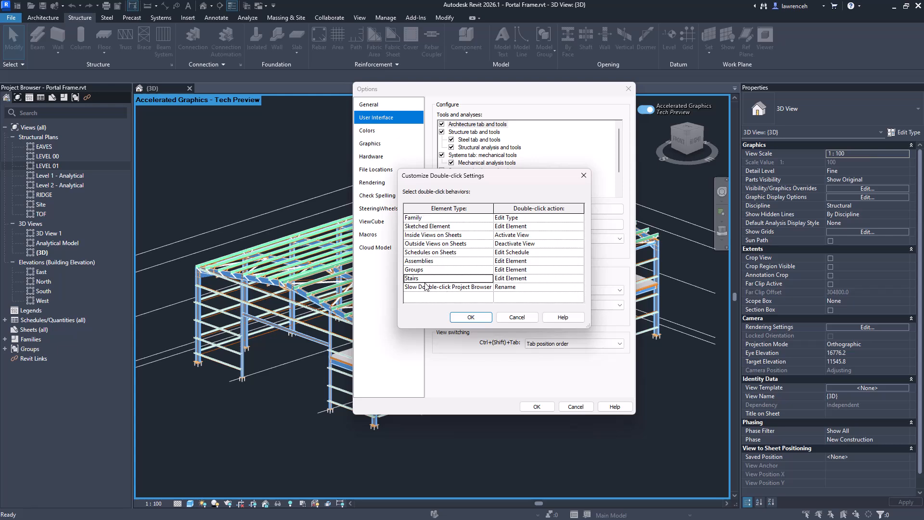
{"action": "left_click", "coordinate": [448, 287]}
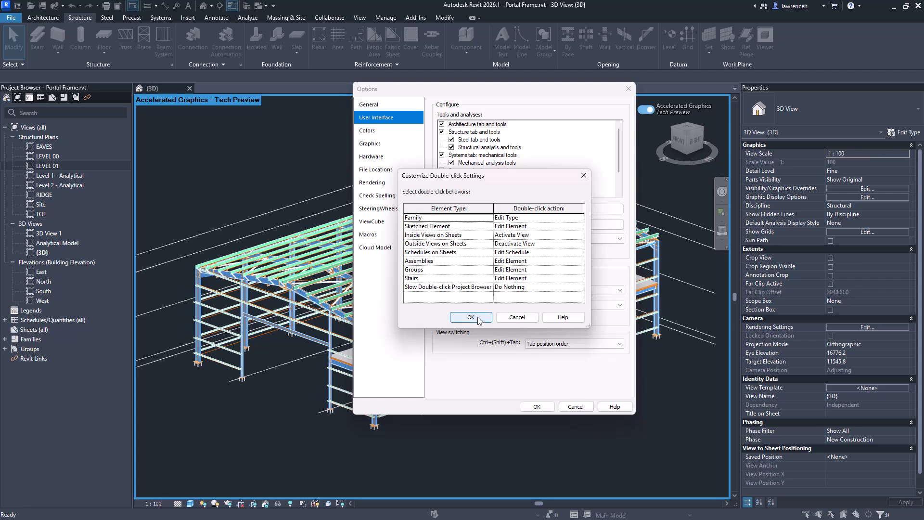
{"action": "left_click", "coordinate": [470, 317]}
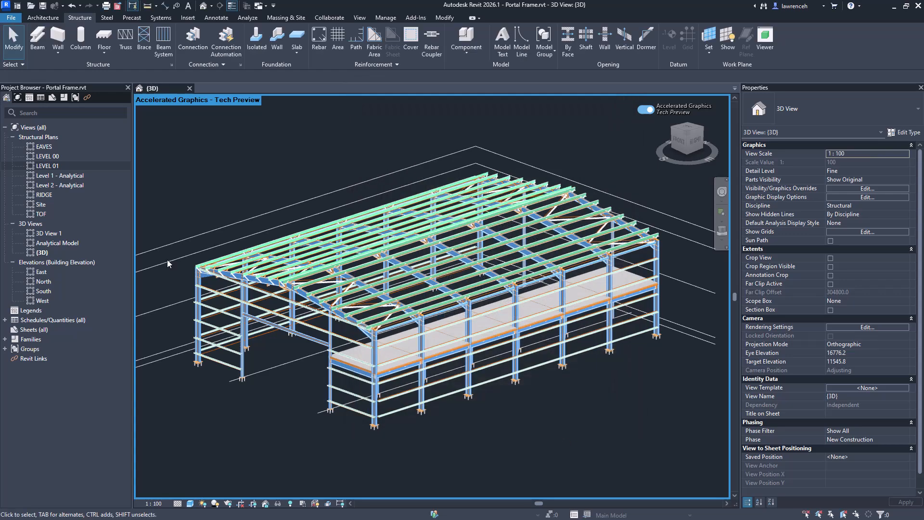
{"action": "left_click", "coordinate": [48, 166]}
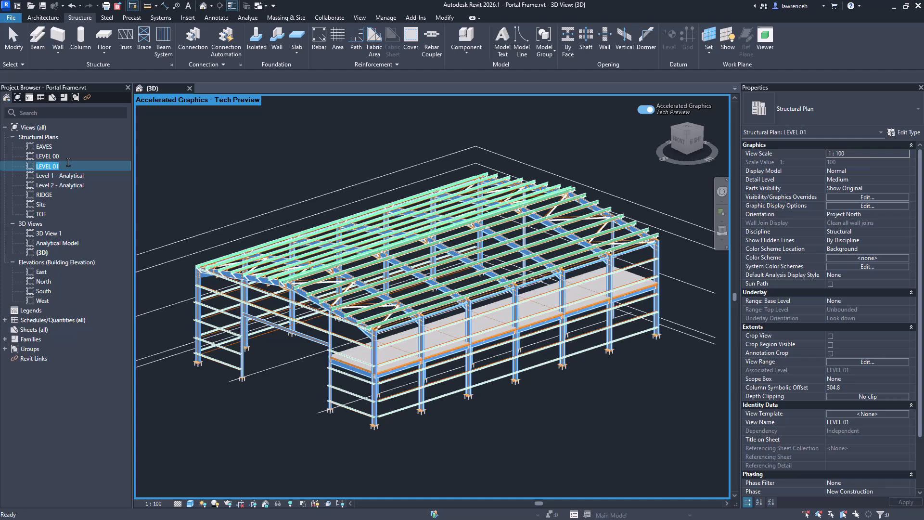
{"action": "right_click", "coordinate": [47, 156]}
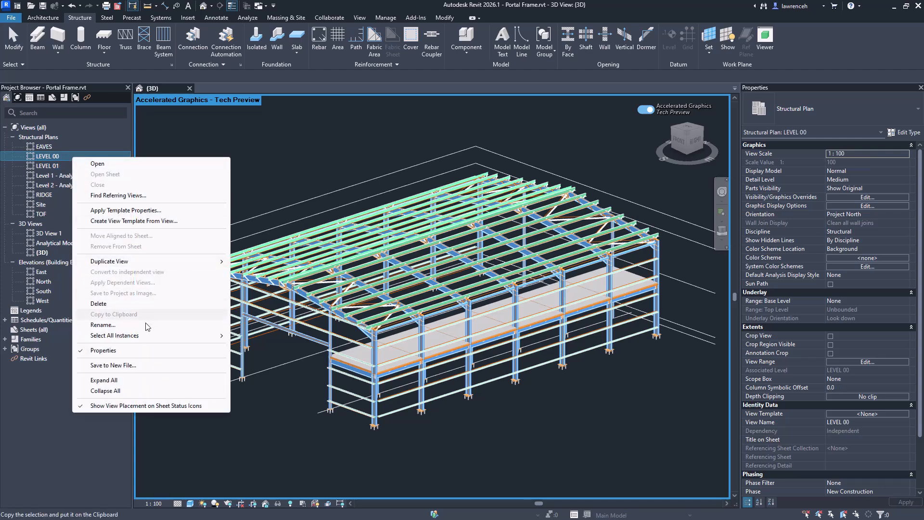
{"action": "left_click", "coordinate": [339, 160]}
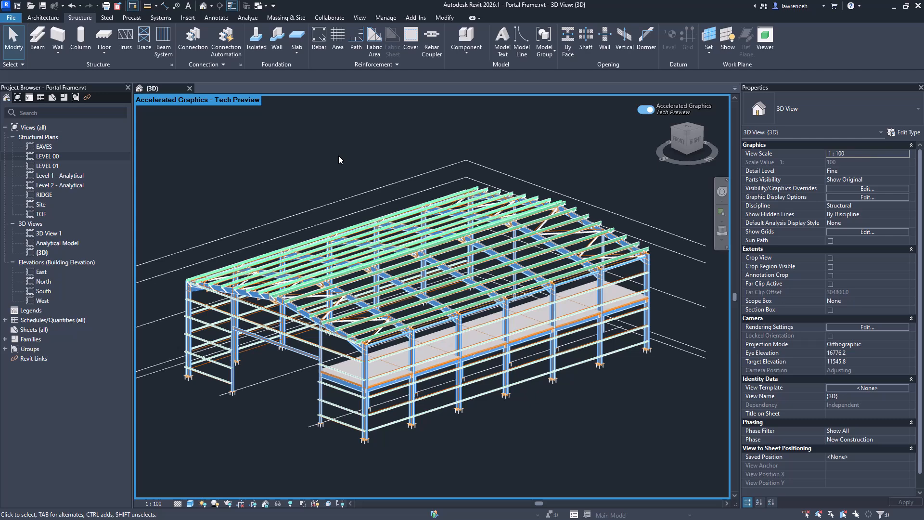
{"action": "left_click_drag", "start_coordinate": [339, 160], "coordinate": [358, 141]}
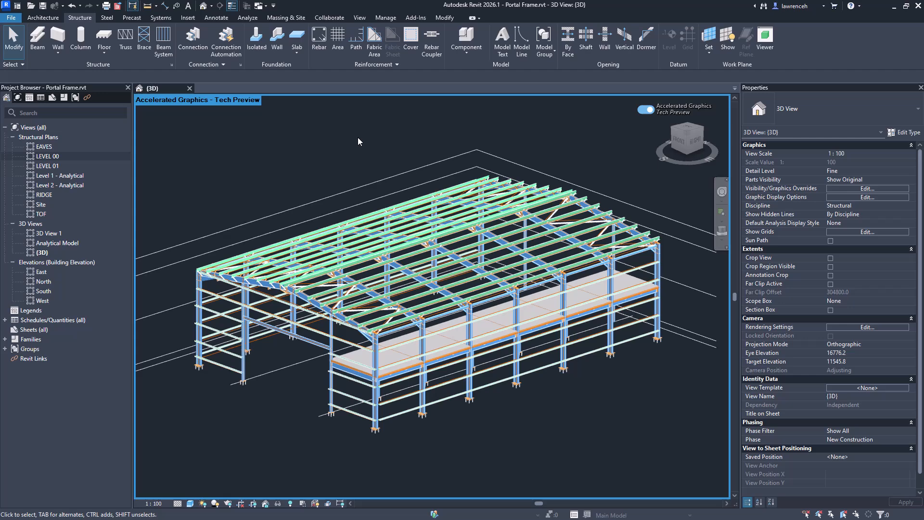
{"action": "left_click", "coordinate": [866, 153]}
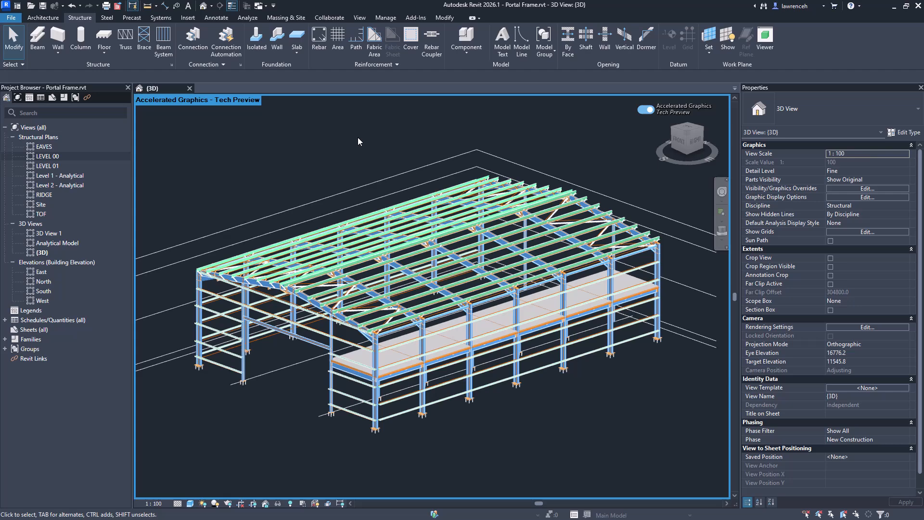
{"action": "mouse_move", "coordinate": [345, 154]}
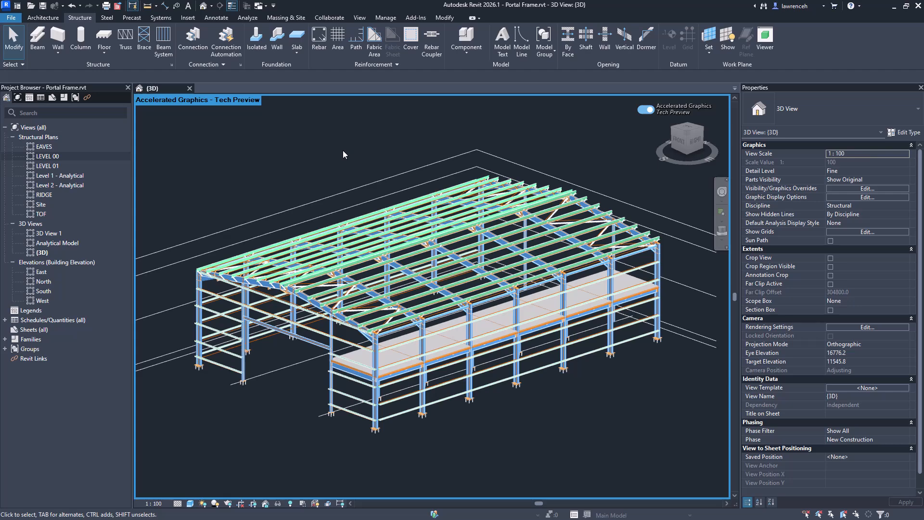
{"action": "double_click", "coordinate": [57, 242]}
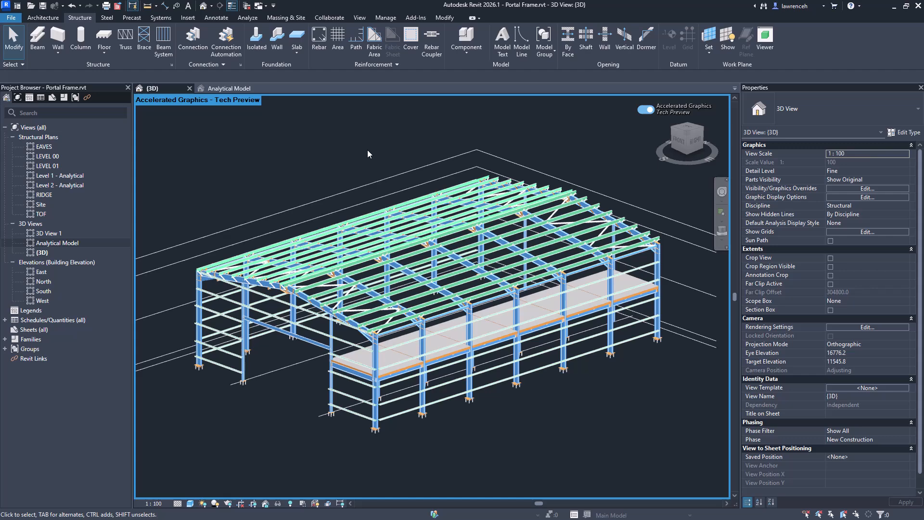
{"action": "left_click", "coordinate": [247, 17]}
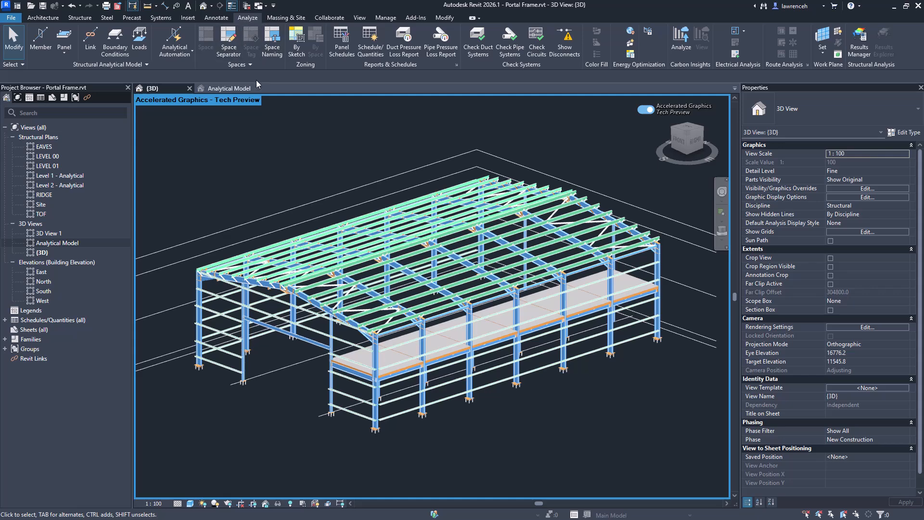
{"action": "mouse_move", "coordinate": [173, 42]}
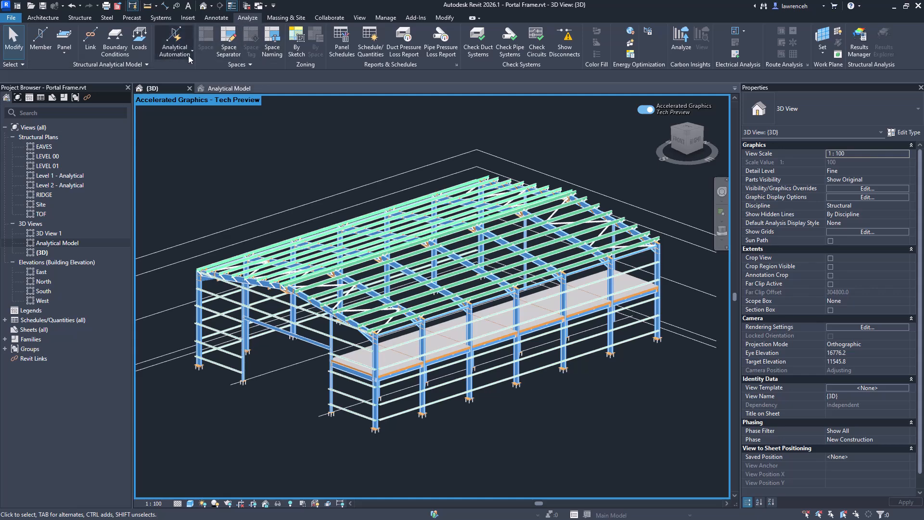
Start Run Physical to Analytical For Buildings and show the Align dropdown choices.
{"action": "left_click", "coordinate": [174, 42]}
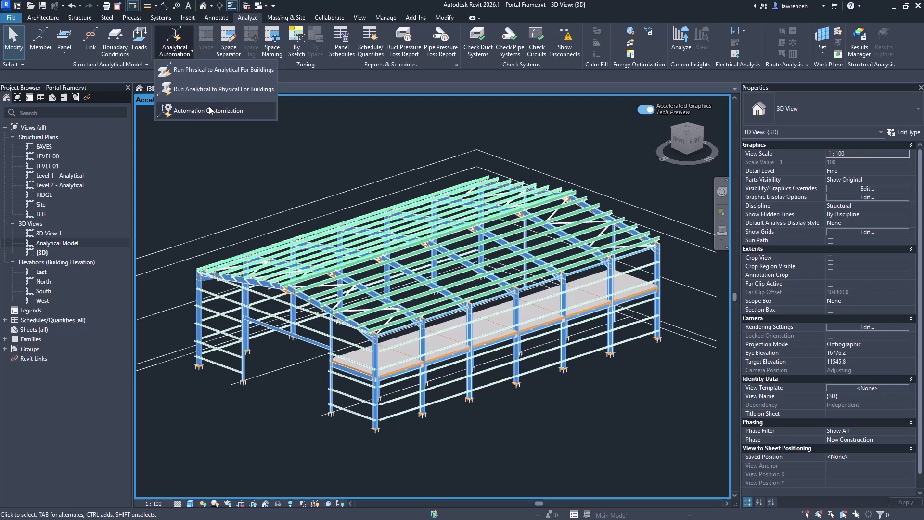
{"action": "mouse_move", "coordinate": [208, 110]}
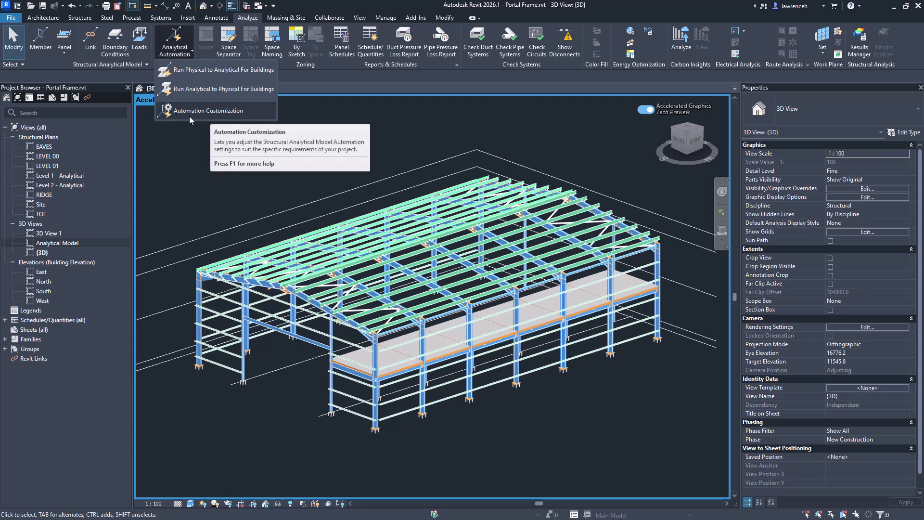
{"action": "mouse_move", "coordinate": [217, 69]}
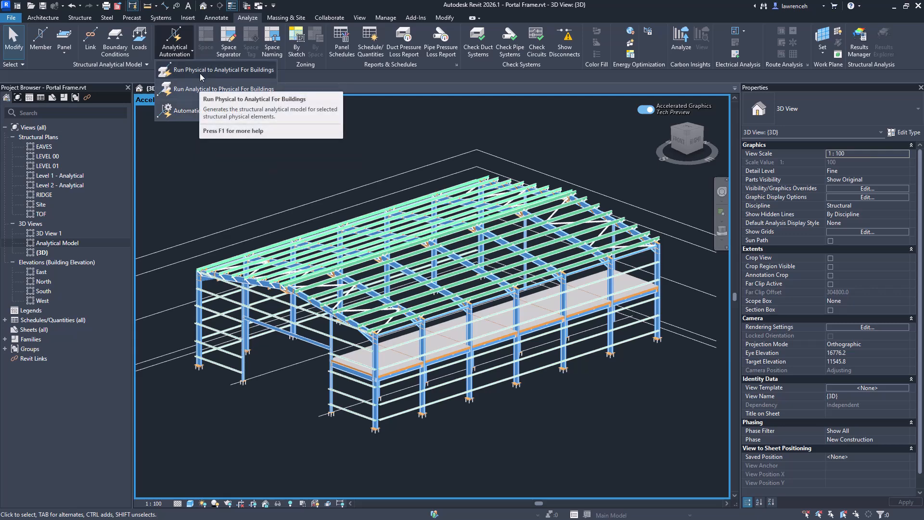
{"action": "mouse_move", "coordinate": [215, 69]}
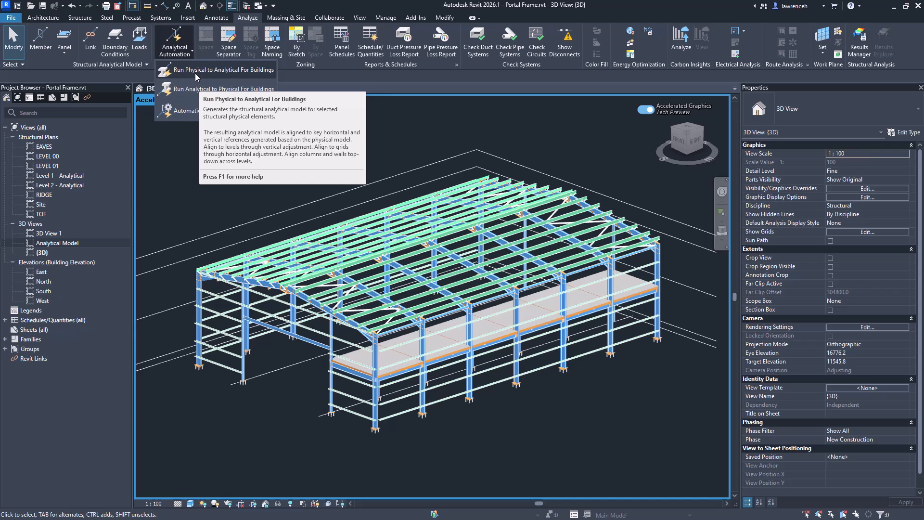
{"action": "mouse_move", "coordinate": [213, 71]}
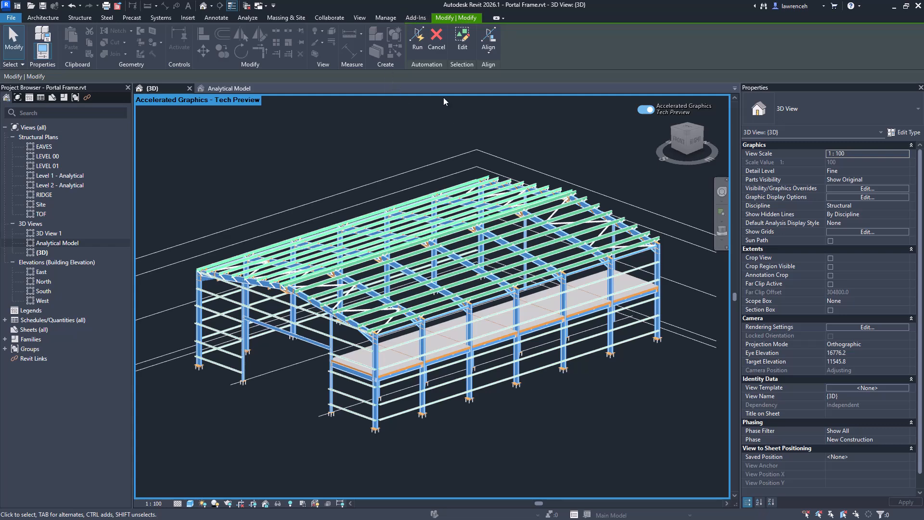
{"action": "mouse_move", "coordinate": [444, 101]}
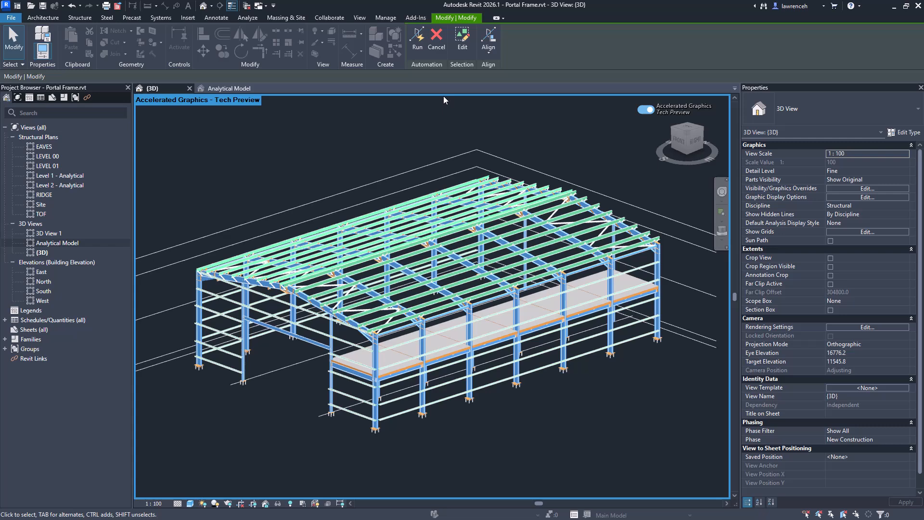
{"action": "left_click", "coordinate": [488, 39]}
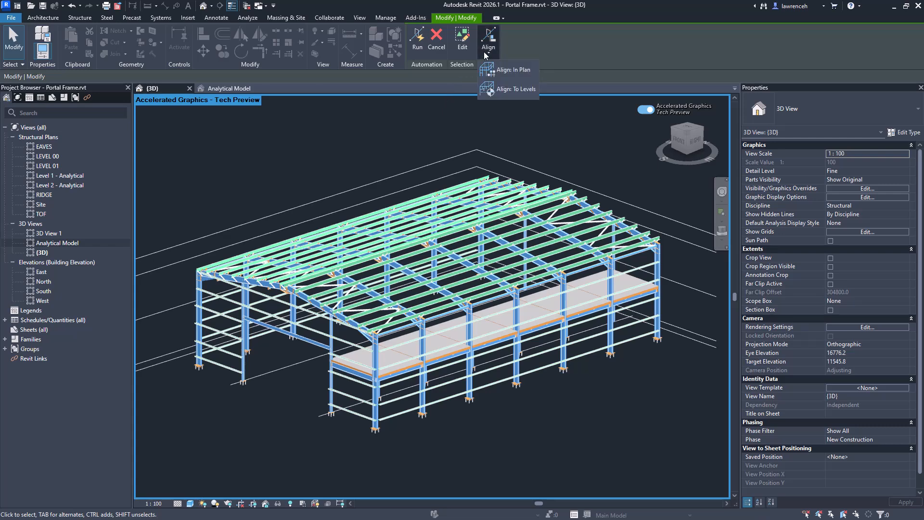
{"action": "mouse_move", "coordinate": [512, 66]}
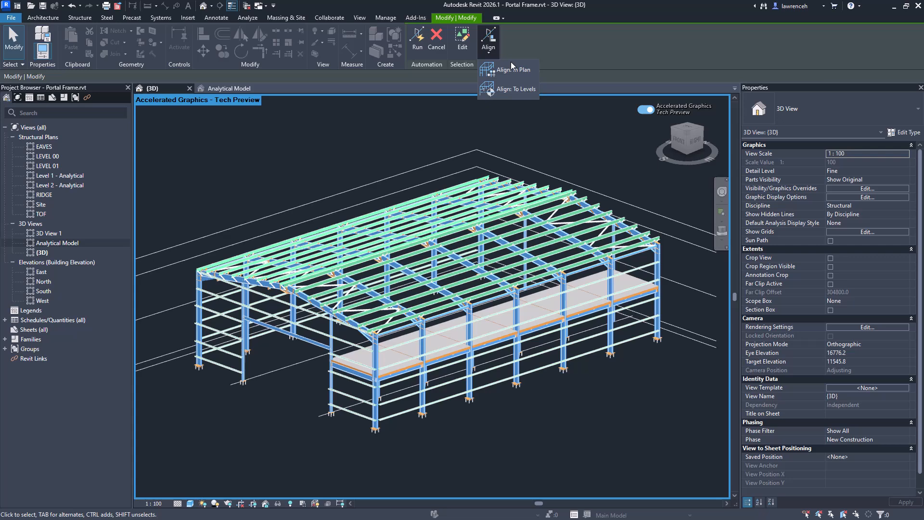
Choose Align In Plan with tolerance 1.00 and preview the alignment.
{"action": "left_click", "coordinate": [515, 69]}
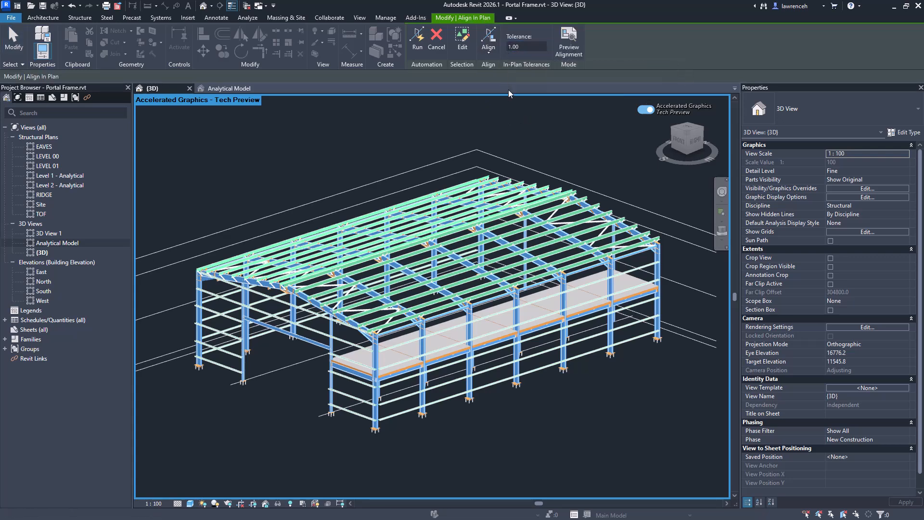
{"action": "left_click", "coordinate": [567, 41]}
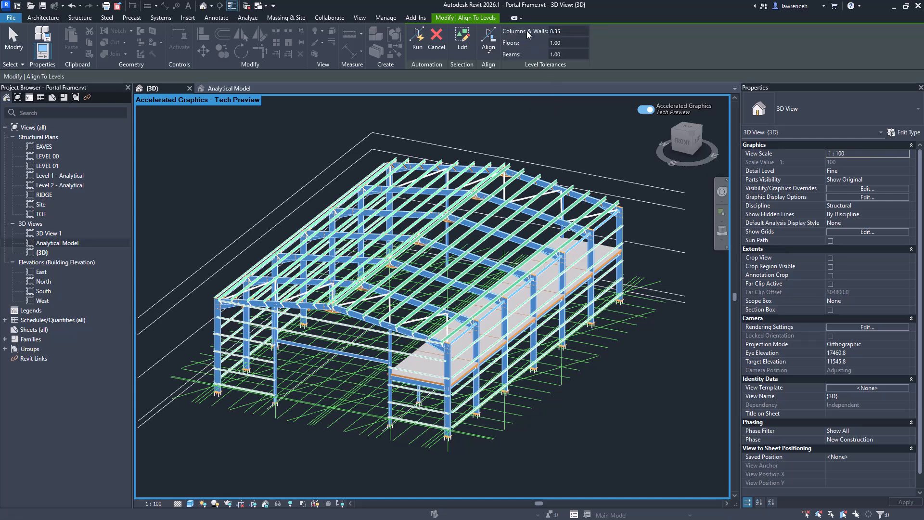
{"action": "mouse_move", "coordinate": [524, 51]}
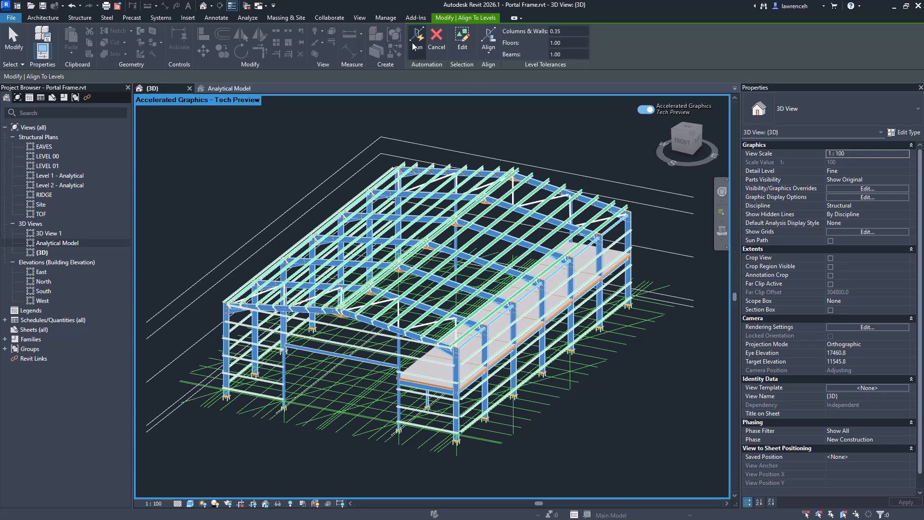
Run the automation aligned to levels: columns and walls 0.35, floors and beams 1.00.
{"action": "left_click", "coordinate": [416, 39]}
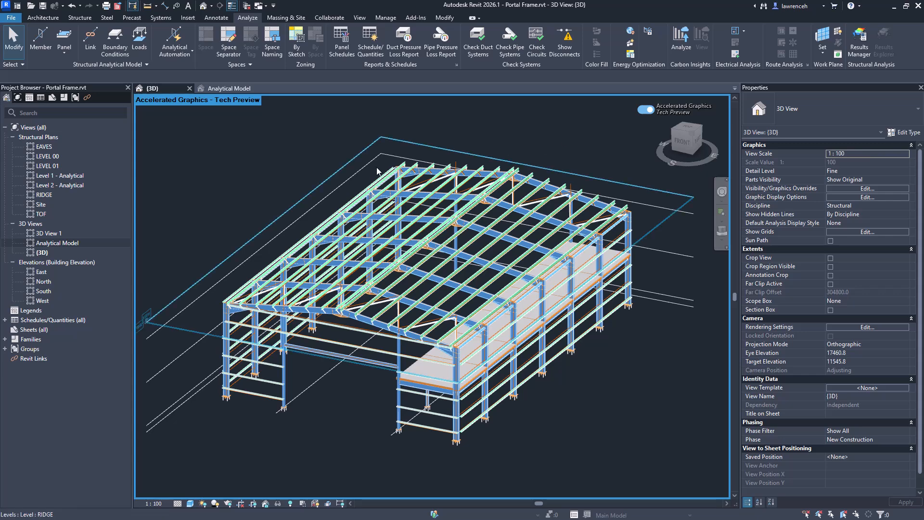
Orbit and zoom the Analytical Model view around the floor panel edge and members.
{"action": "left_click", "coordinate": [56, 243]}
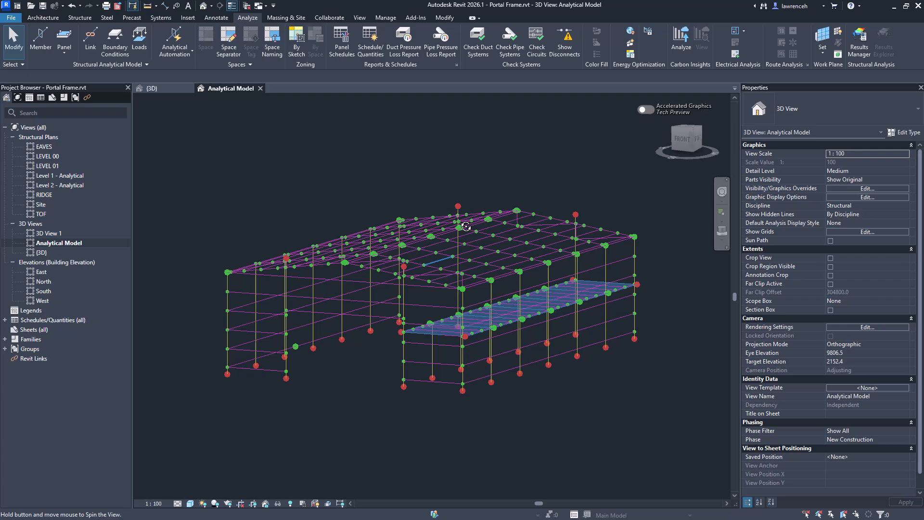
{"action": "left_click_drag", "start_coordinate": [465, 226], "coordinate": [529, 371]}
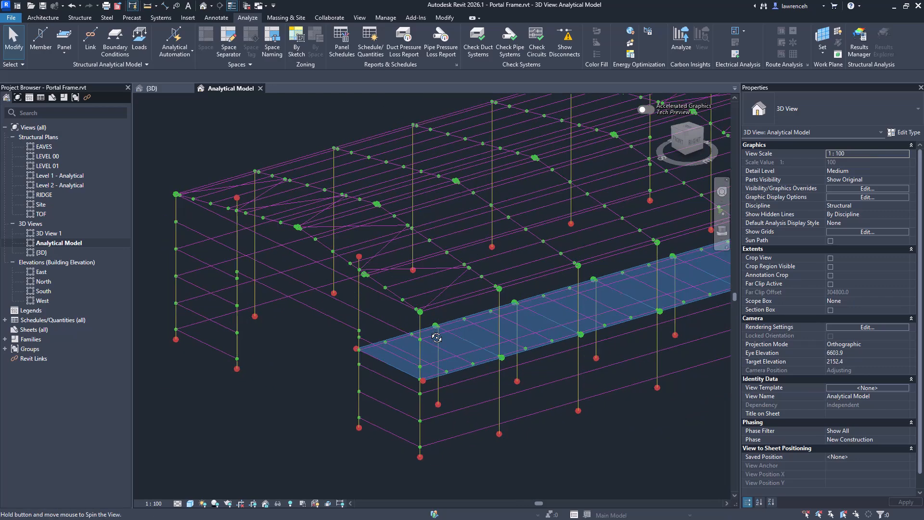
{"action": "left_click_drag", "start_coordinate": [436, 337], "coordinate": [411, 258]}
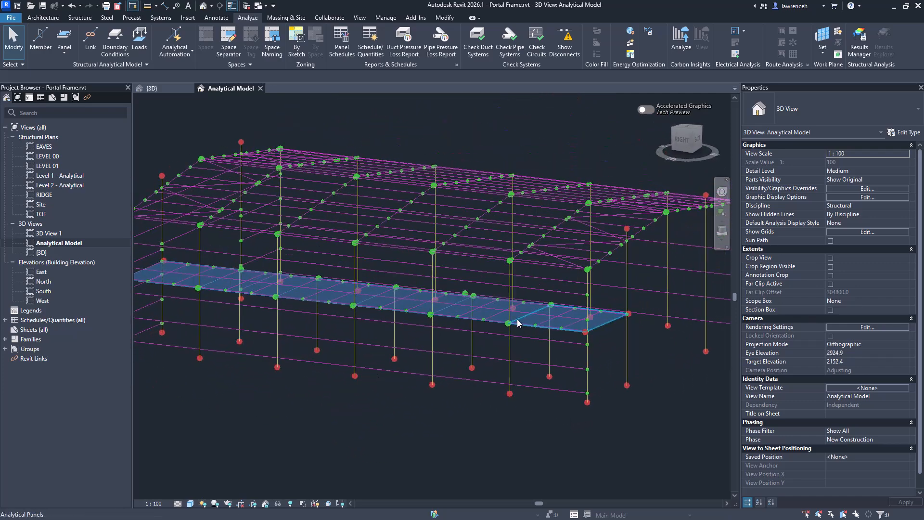
{"action": "scroll", "scroll_direction": "down", "scroll_amount": 3}
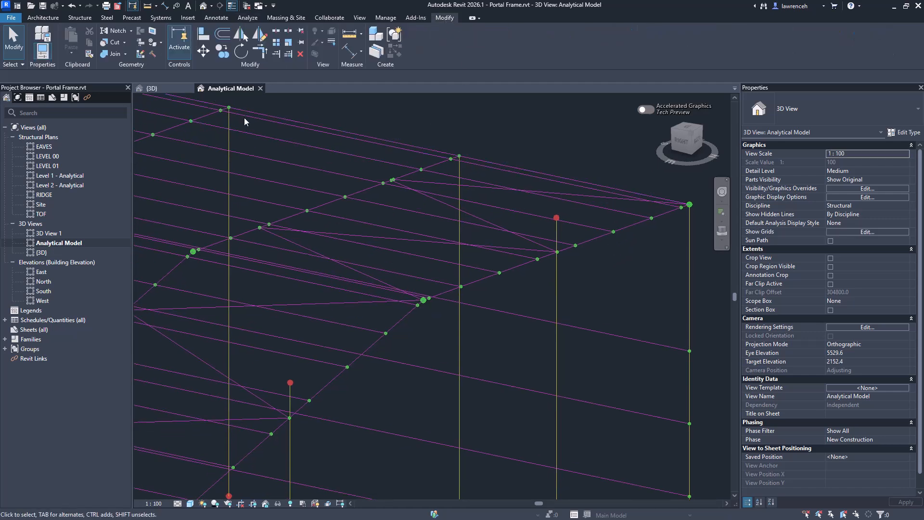
{"action": "mouse_move", "coordinate": [261, 50]}
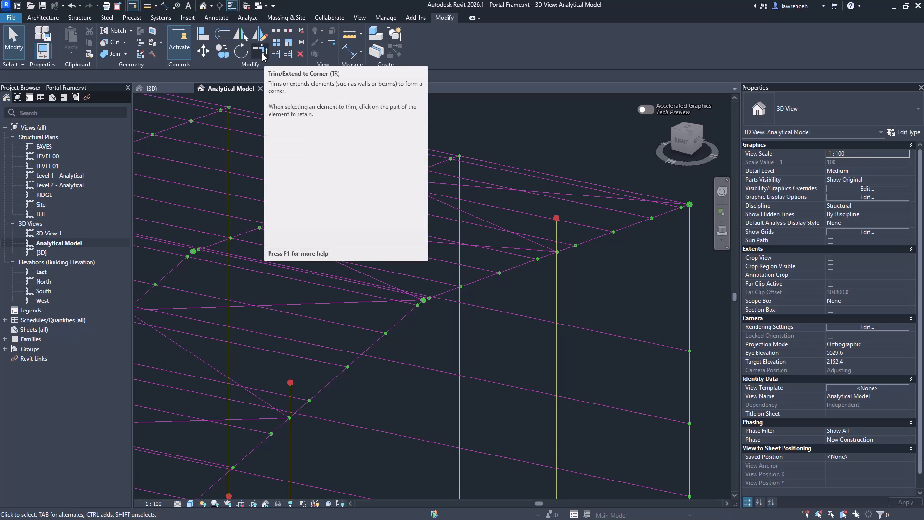
{"action": "left_click", "coordinate": [258, 50]}
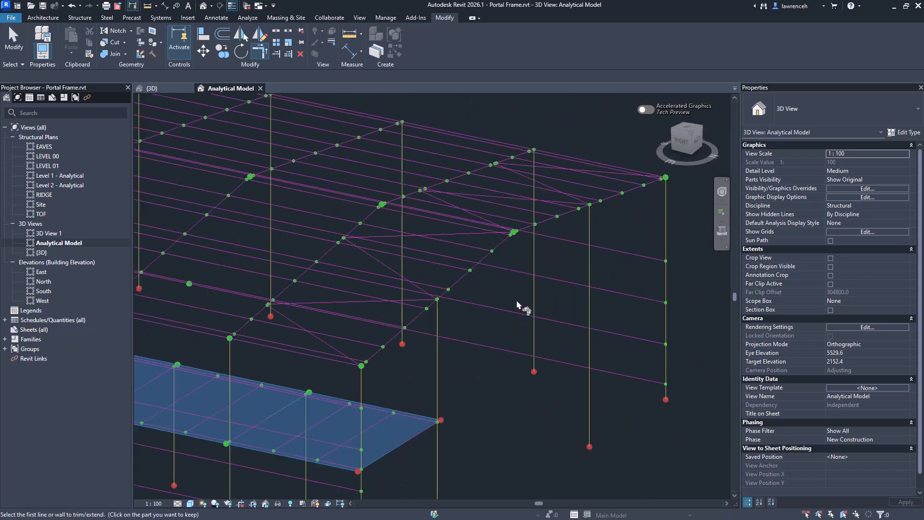
{"action": "left_click_drag", "start_coordinate": [519, 304], "coordinate": [404, 297]}
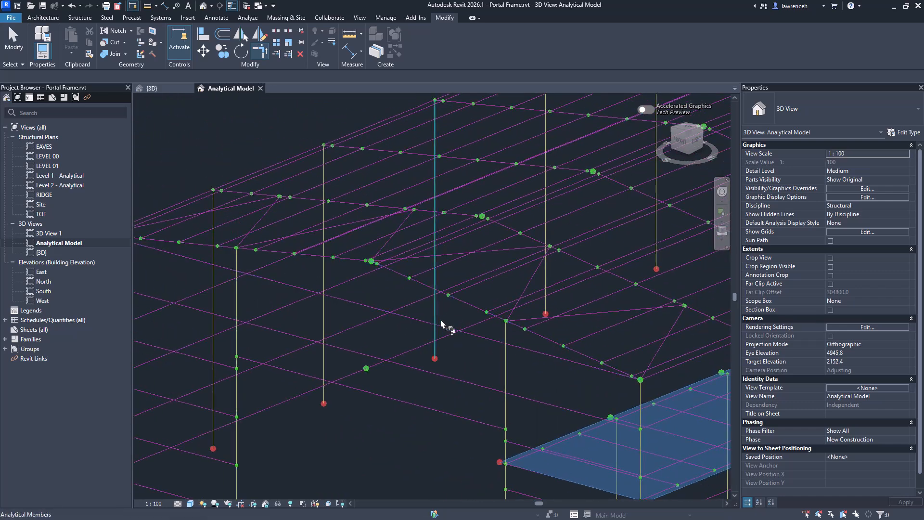
{"action": "left_click_drag", "start_coordinate": [448, 327], "coordinate": [405, 283]}
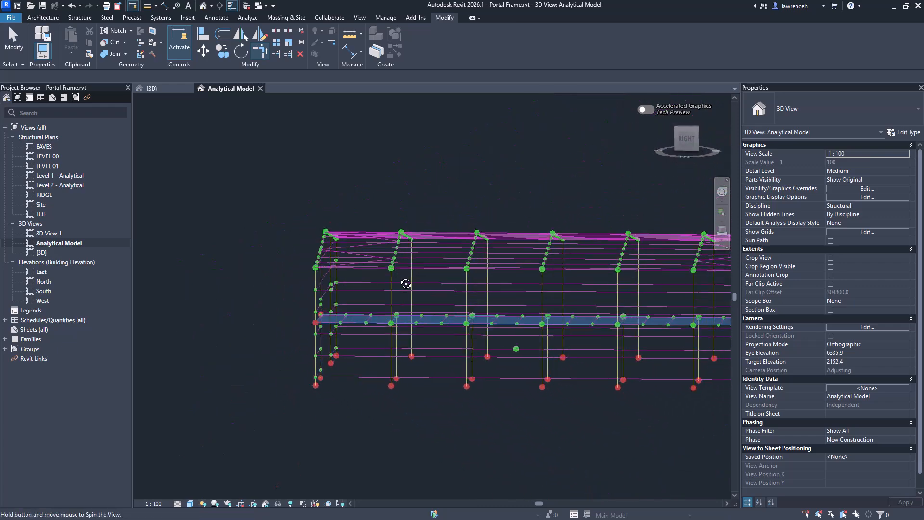
{"action": "right_click", "coordinate": [405, 283]}
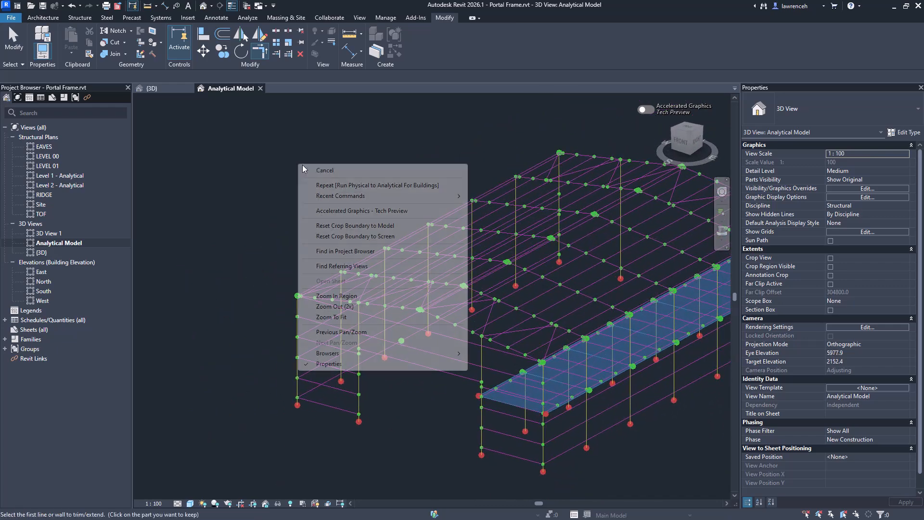
{"action": "left_click", "coordinate": [324, 170]}
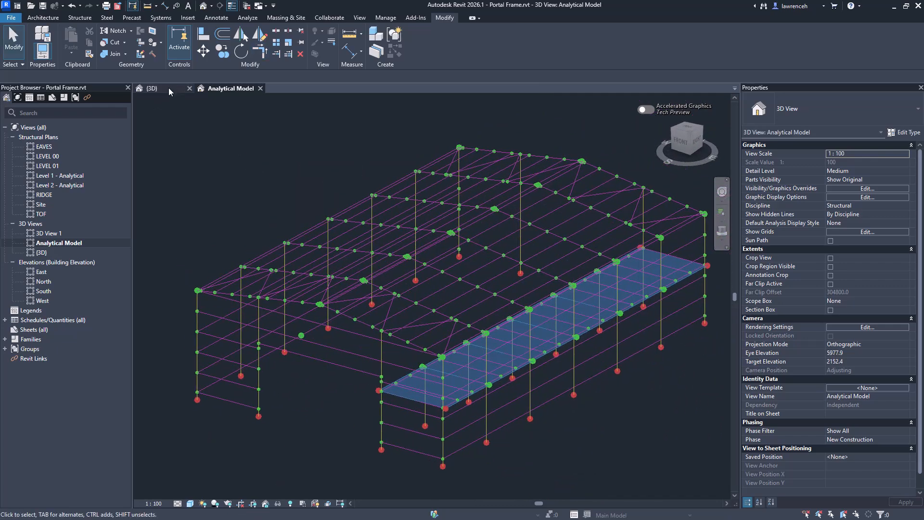
Orbit the physical {3D} view close around the roof bracing.
{"action": "left_click", "coordinate": [152, 88]}
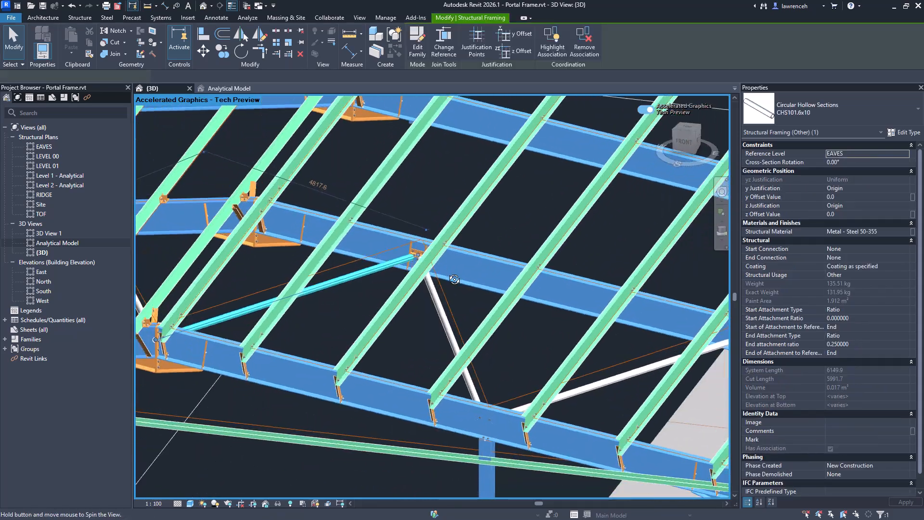
{"action": "left_click_drag", "start_coordinate": [454, 280], "coordinate": [479, 340]}
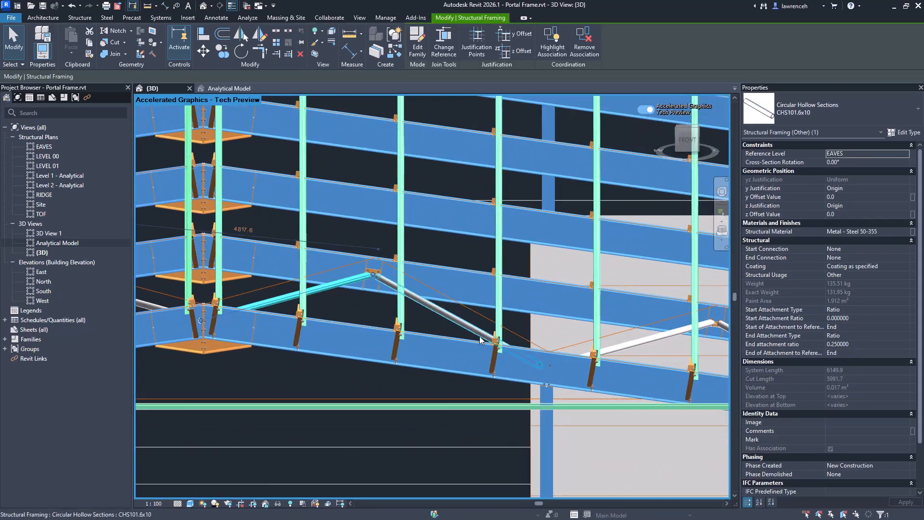
{"action": "left_click_drag", "start_coordinate": [480, 340], "coordinate": [466, 320]}
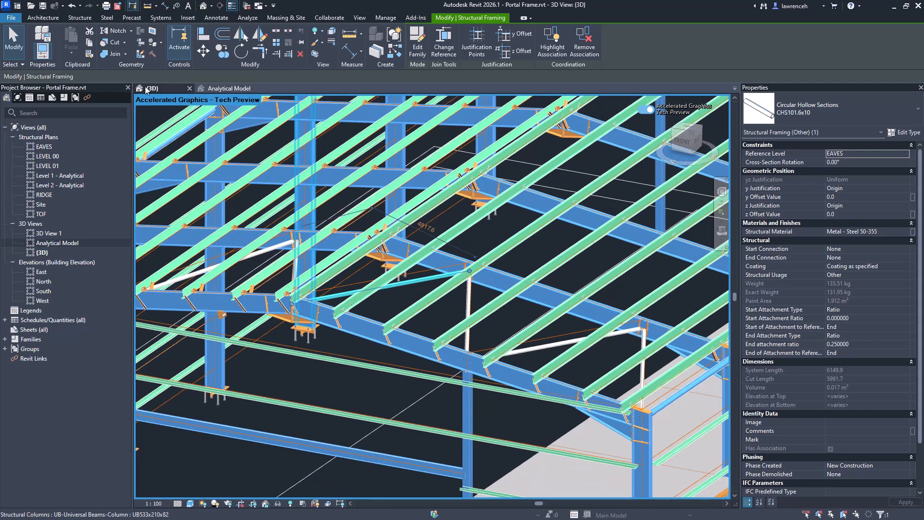
Inspect the analytical floor panel in the Analytical Model view, orbiting over the frame.
{"action": "left_click", "coordinate": [229, 88]}
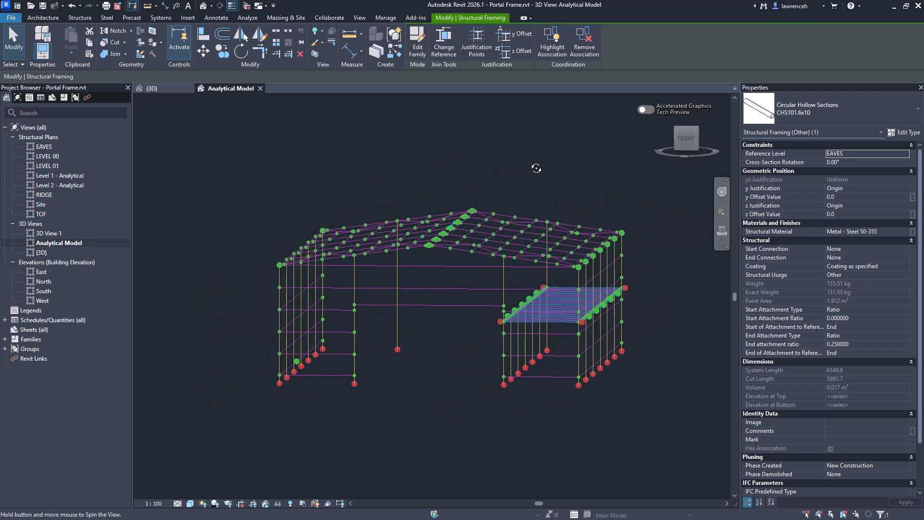
{"action": "left_click_drag", "start_coordinate": [536, 168], "coordinate": [522, 269]}
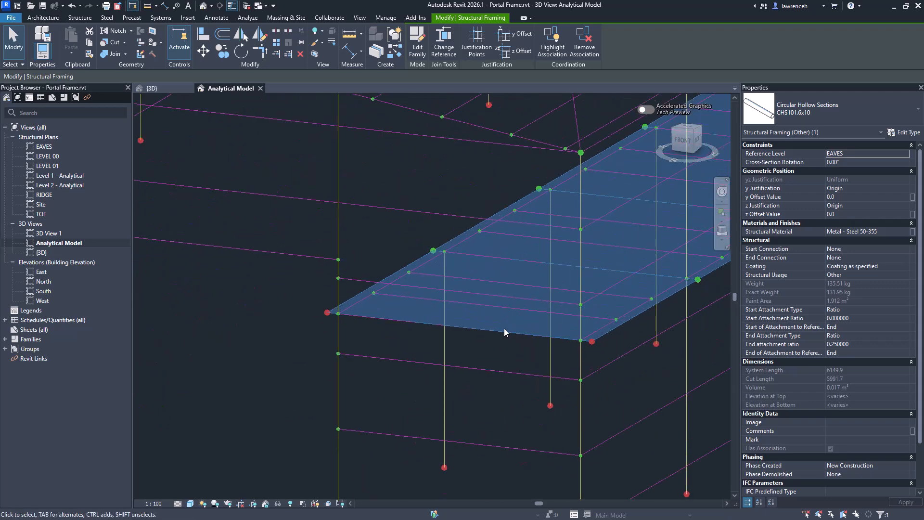
{"action": "left_click", "coordinate": [152, 88]}
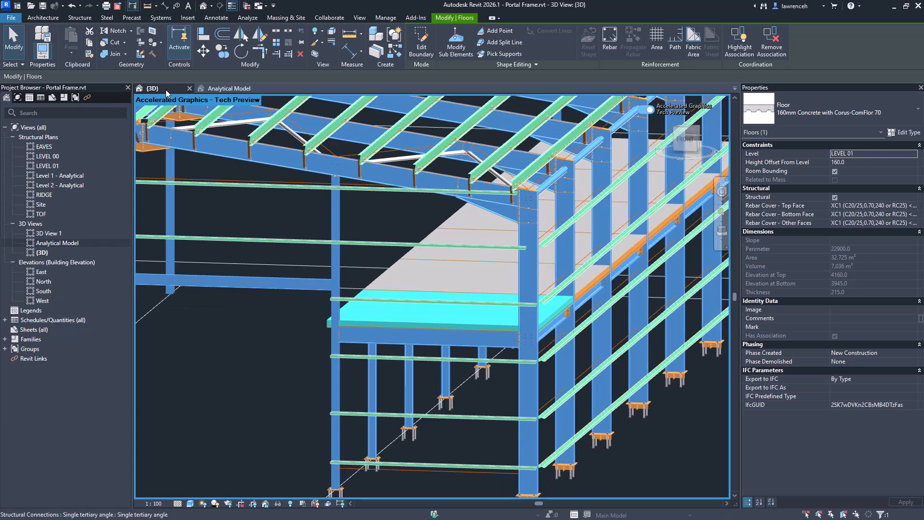
{"action": "left_click", "coordinate": [228, 87]}
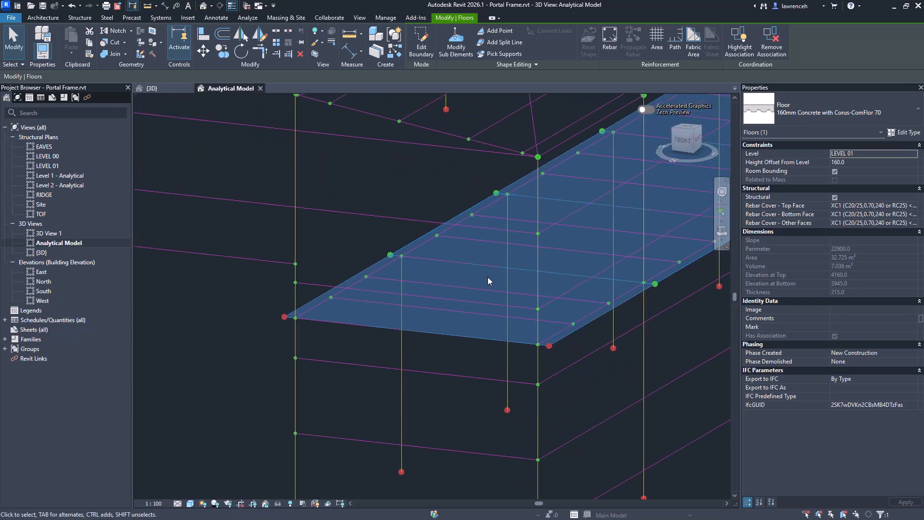
{"action": "left_click_drag", "start_coordinate": [489, 281], "coordinate": [453, 331]}
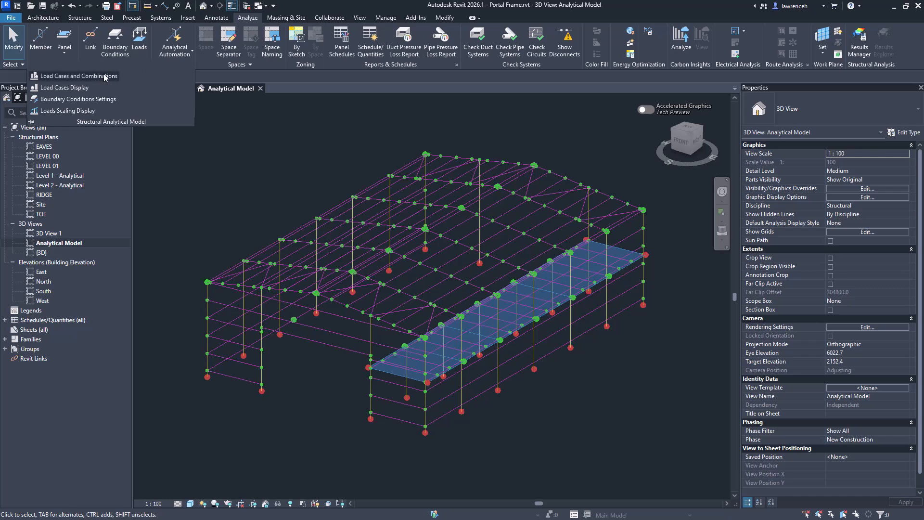
Set Great Britain with BS-EN 1990, DL1 as Dead - Structural, LL1 as Live - Category E.
{"action": "left_click", "coordinate": [73, 76]}
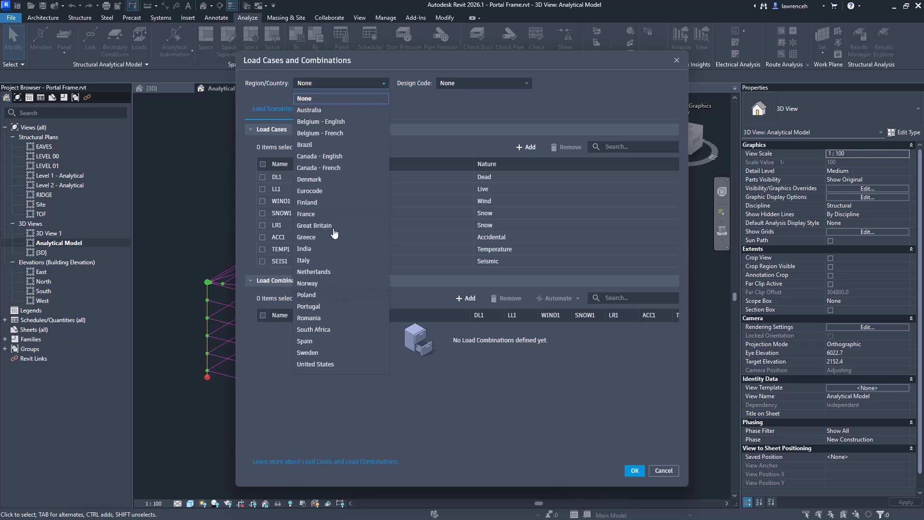
{"action": "left_click", "coordinate": [314, 225]}
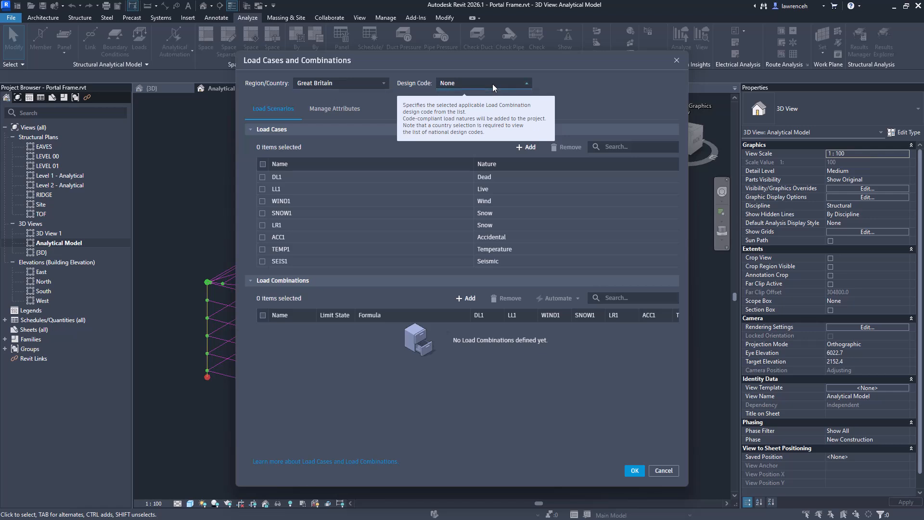
{"action": "left_click", "coordinate": [523, 82]}
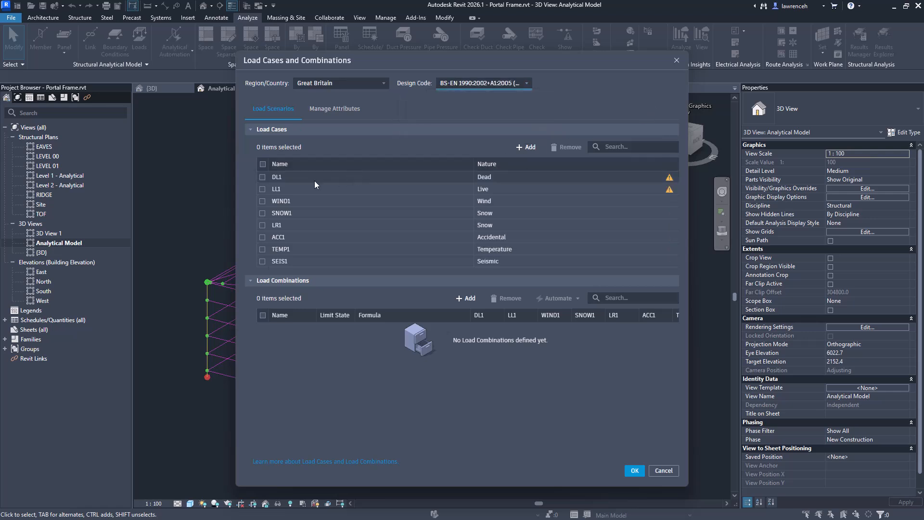
{"action": "mouse_move", "coordinate": [673, 179]}
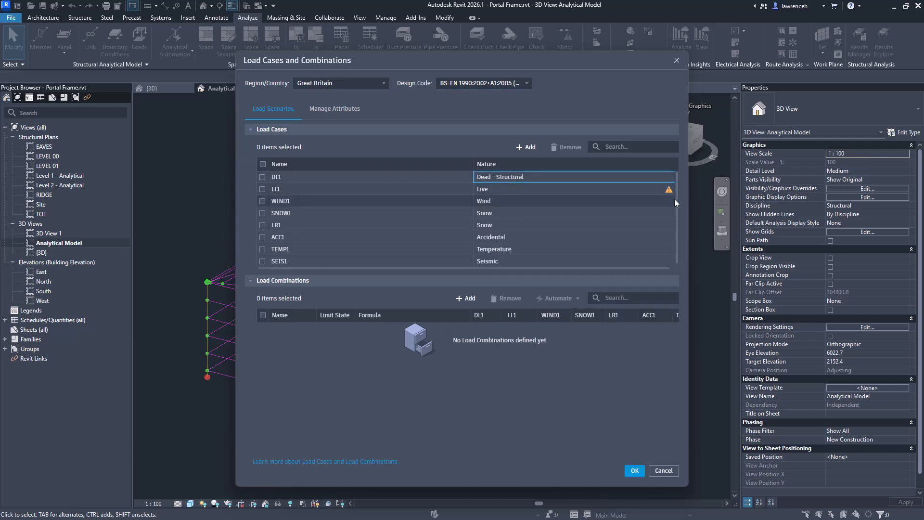
{"action": "left_click", "coordinate": [572, 189]}
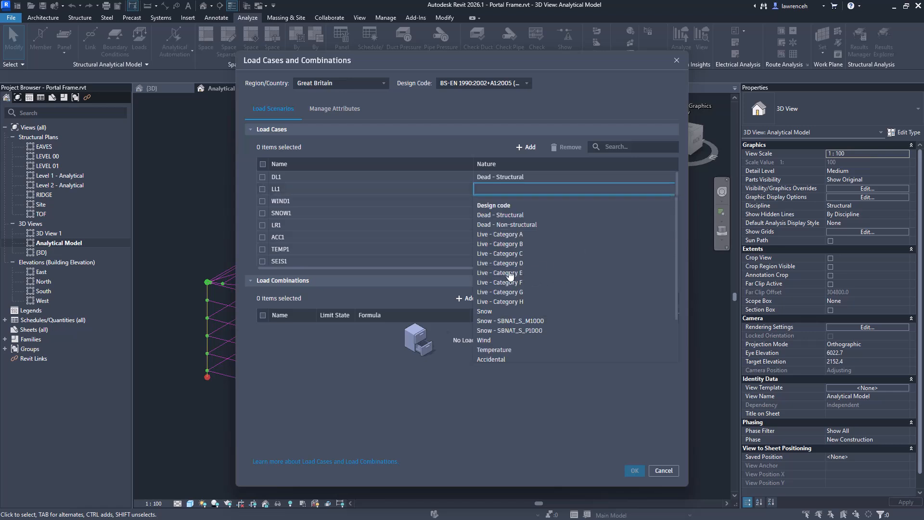
{"action": "left_click", "coordinate": [499, 272]}
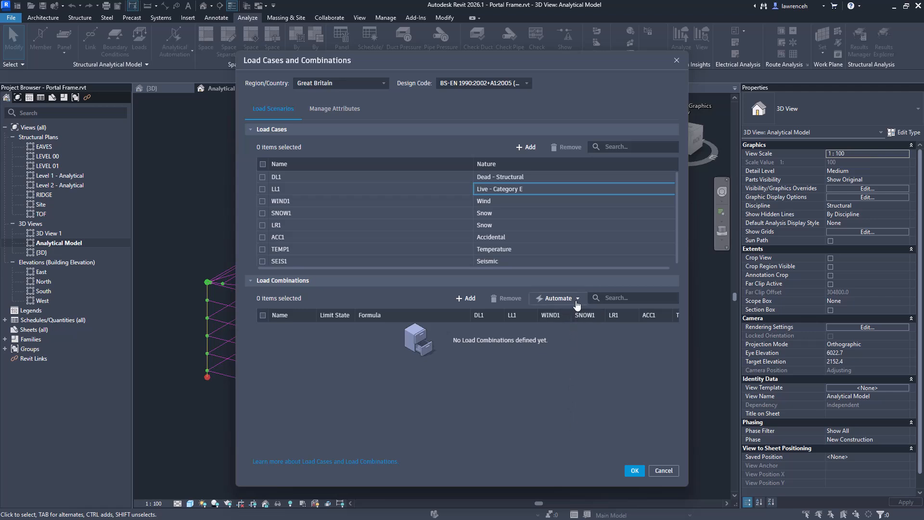
Auto-generate Eurocode ULS load combinations and select all 205 proposed combinations.
{"action": "left_click", "coordinate": [557, 298]}
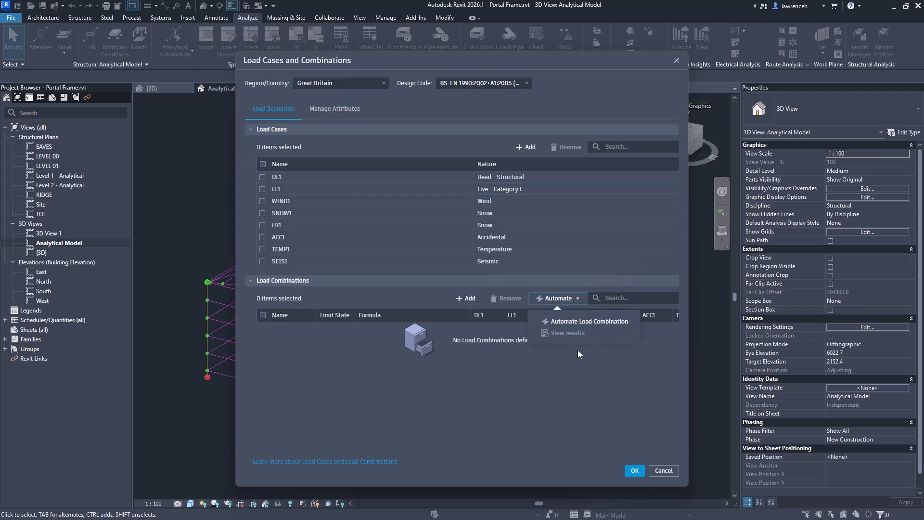
{"action": "left_click", "coordinate": [588, 321]}
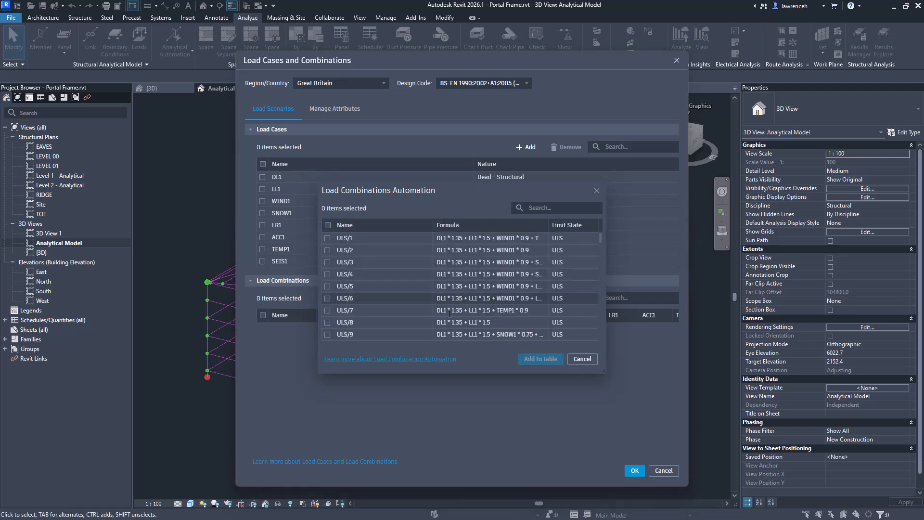
{"action": "scroll", "scroll_direction": "down", "scroll_amount": 3}
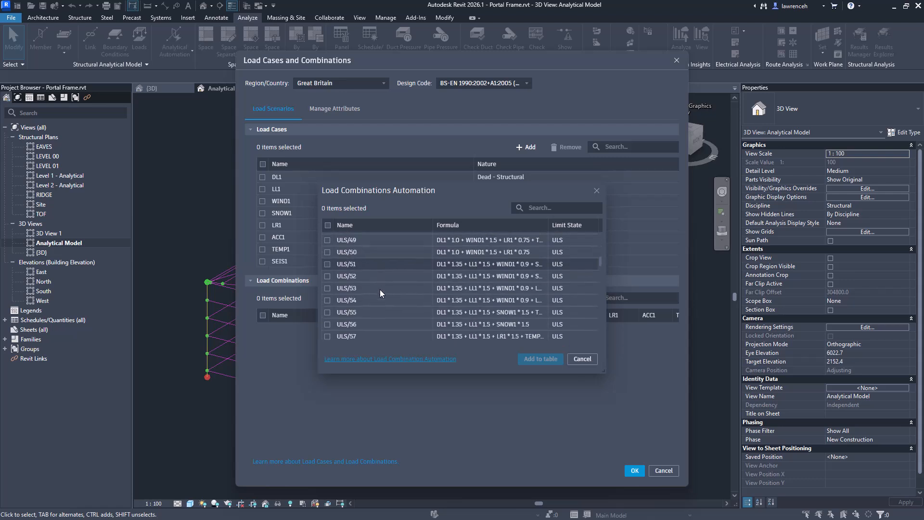
{"action": "scroll", "scroll_direction": "down", "scroll_amount": 3}
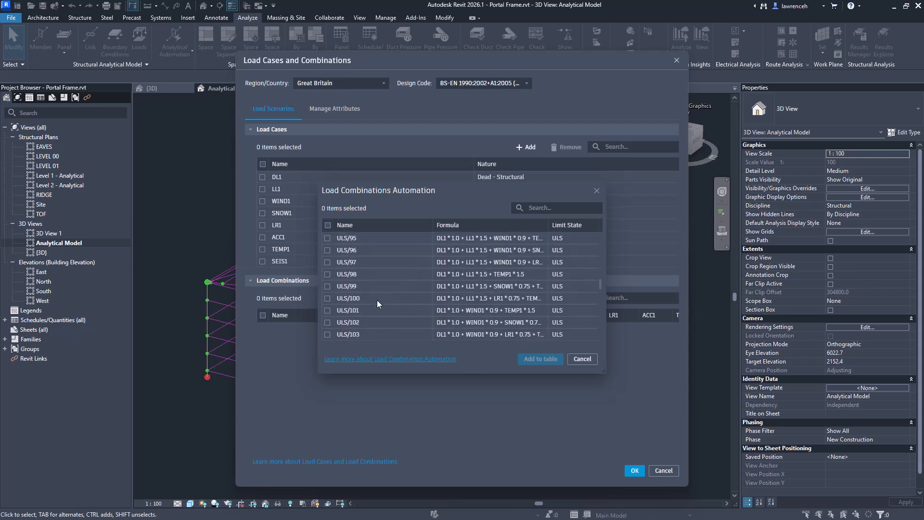
{"action": "left_click", "coordinate": [344, 226]}
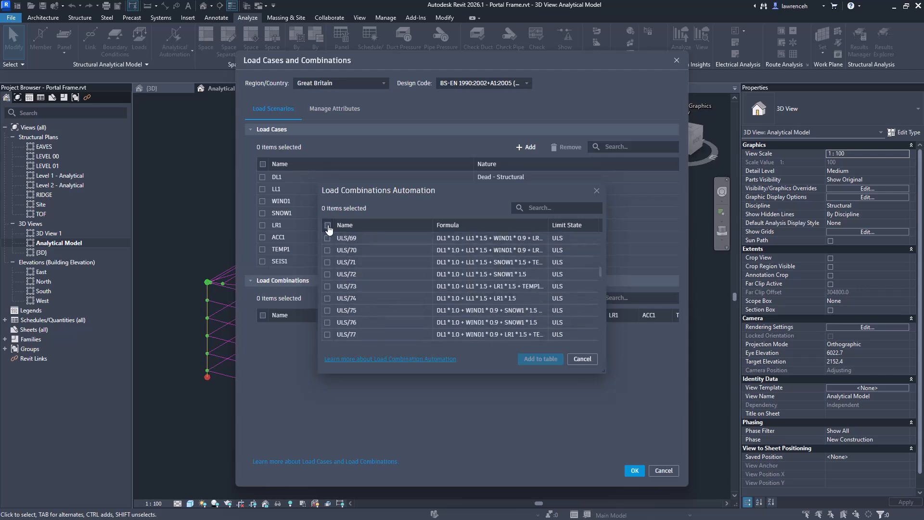
{"action": "left_click", "coordinate": [328, 225]}
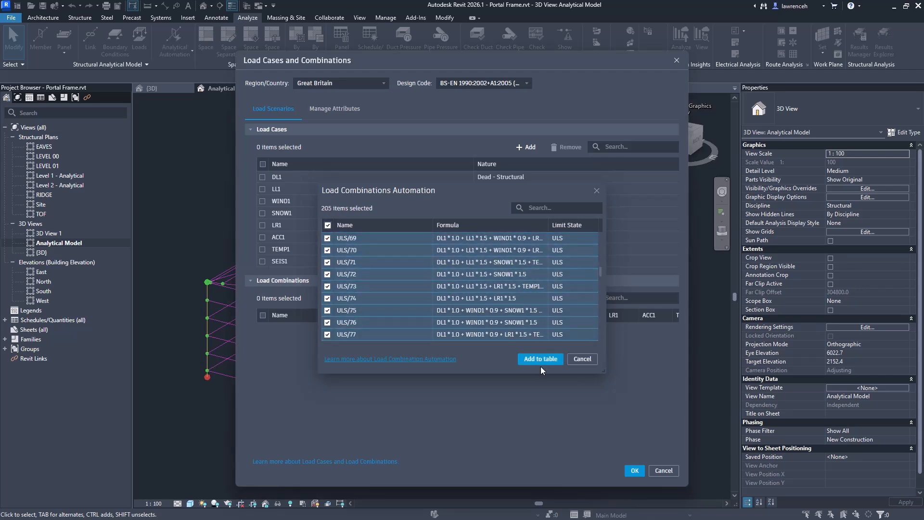
Add the selected combinations to the table, review their DL1/LL1 factors, and confirm.
{"action": "left_click", "coordinate": [539, 359]}
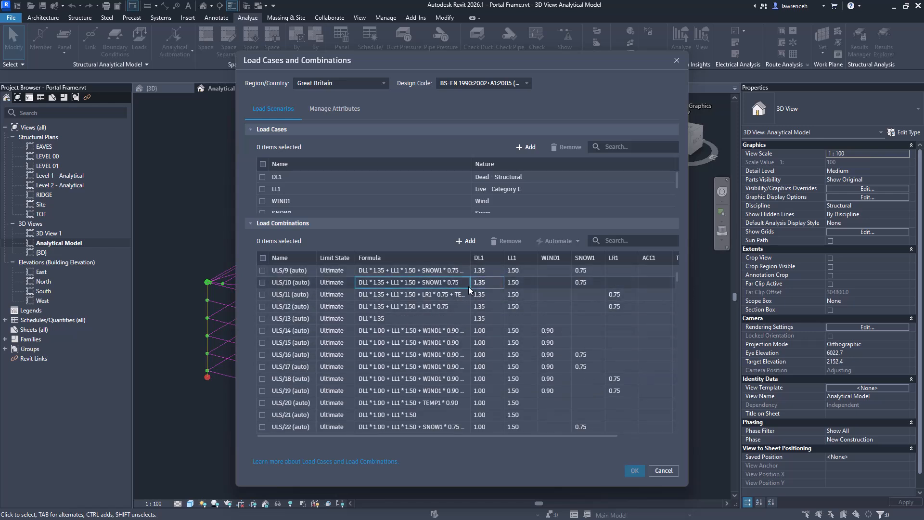
{"action": "left_click", "coordinate": [489, 283]}
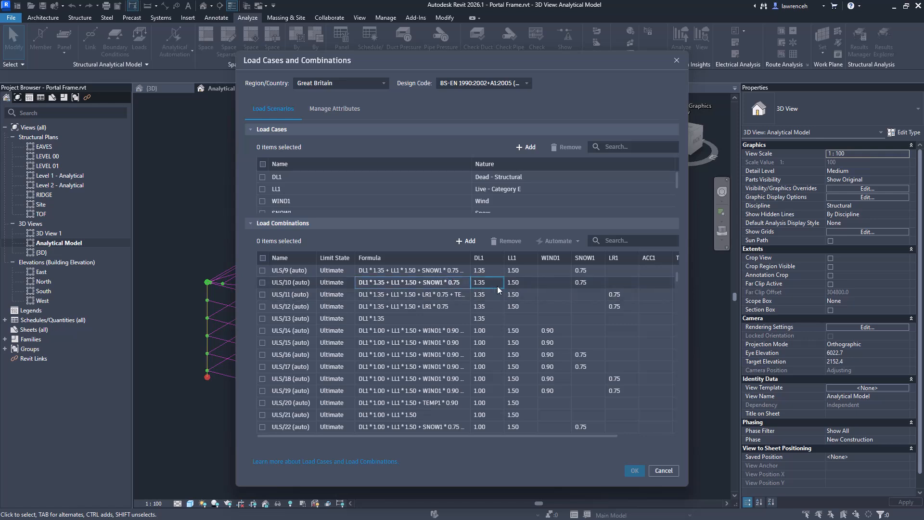
{"action": "left_click", "coordinate": [520, 283]}
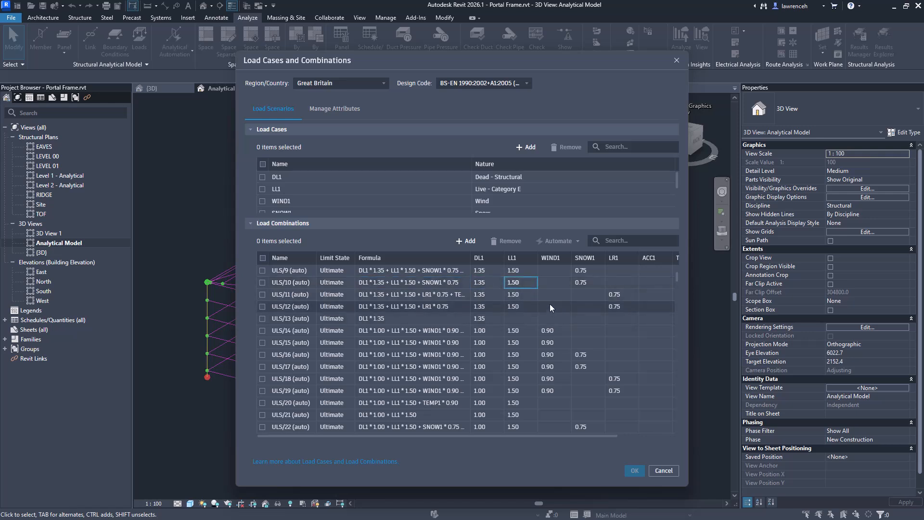
{"action": "left_click", "coordinate": [263, 257]}
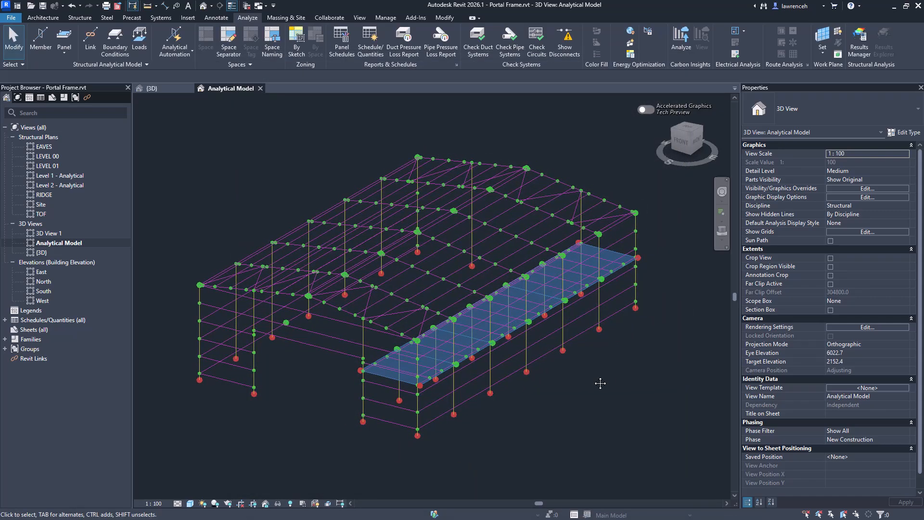
{"action": "mouse_move", "coordinate": [338, 246]}
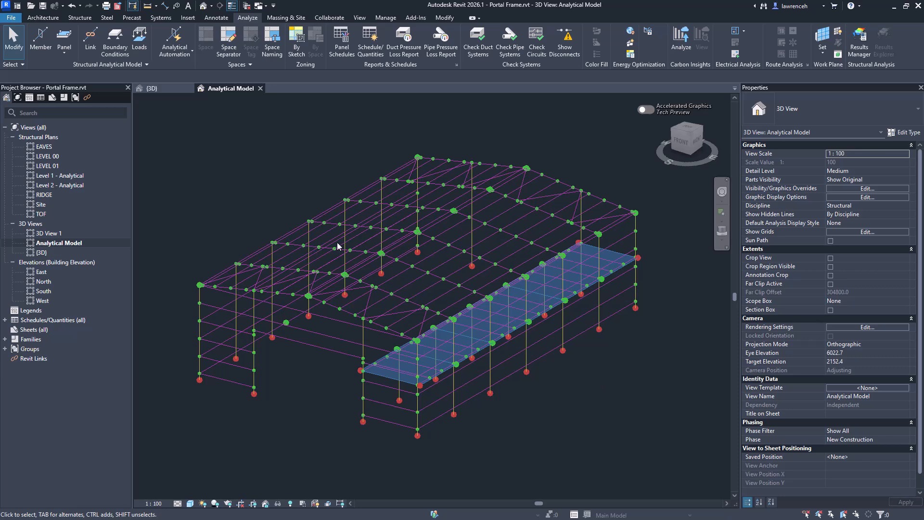